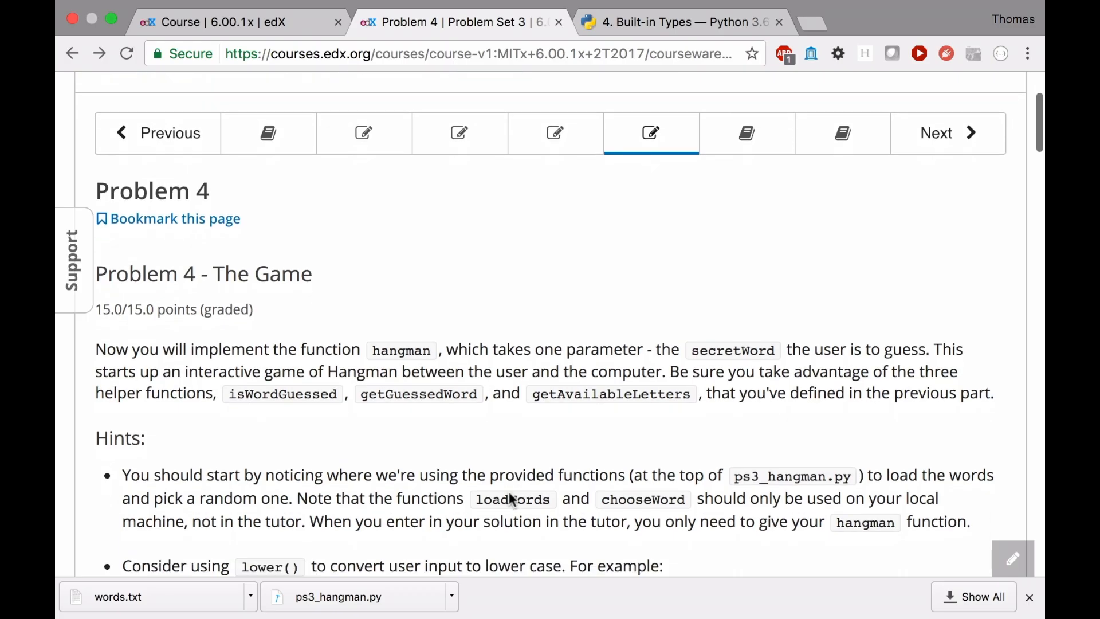
# Scroll the Problem 4 page past the hints down to the winning game's Sample Output.
pyautogui.scroll(-3)
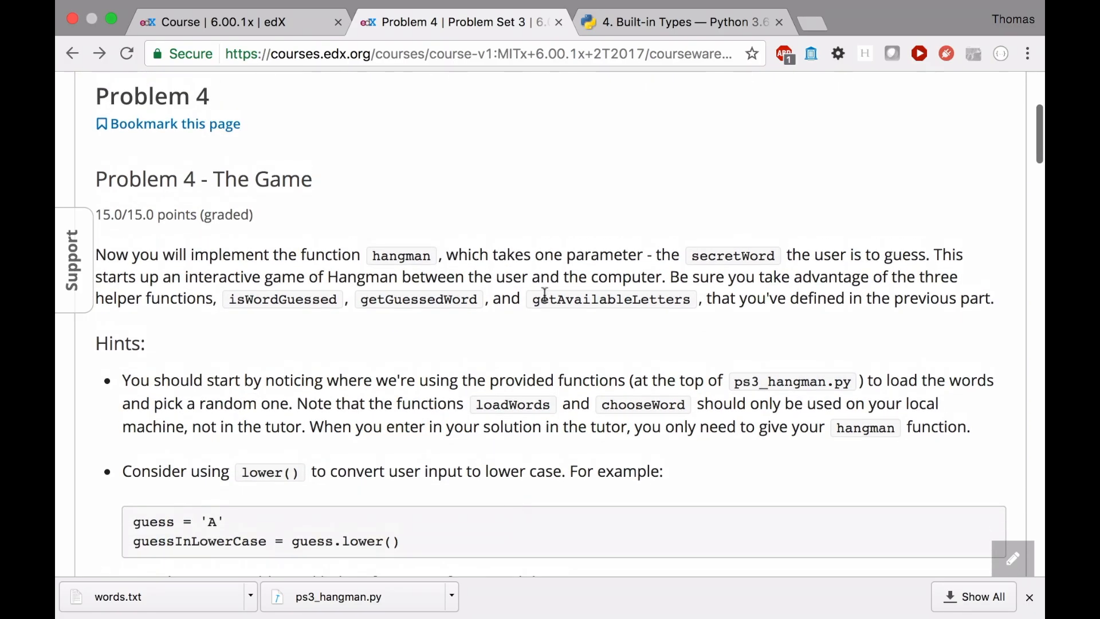
pyautogui.scroll(-3)
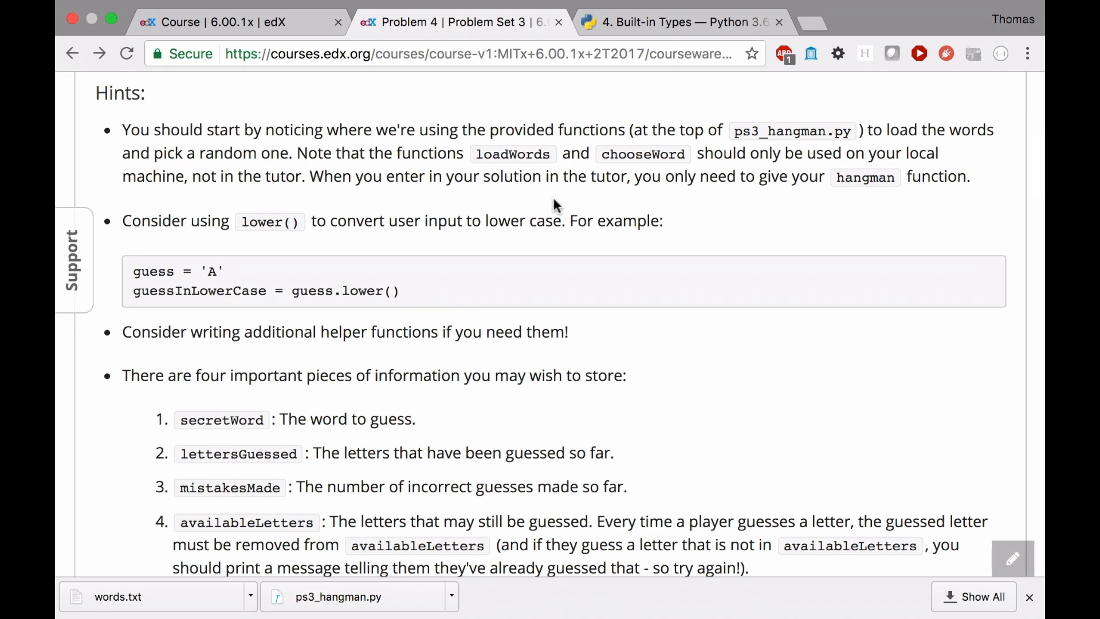
pyautogui.scroll(-3)
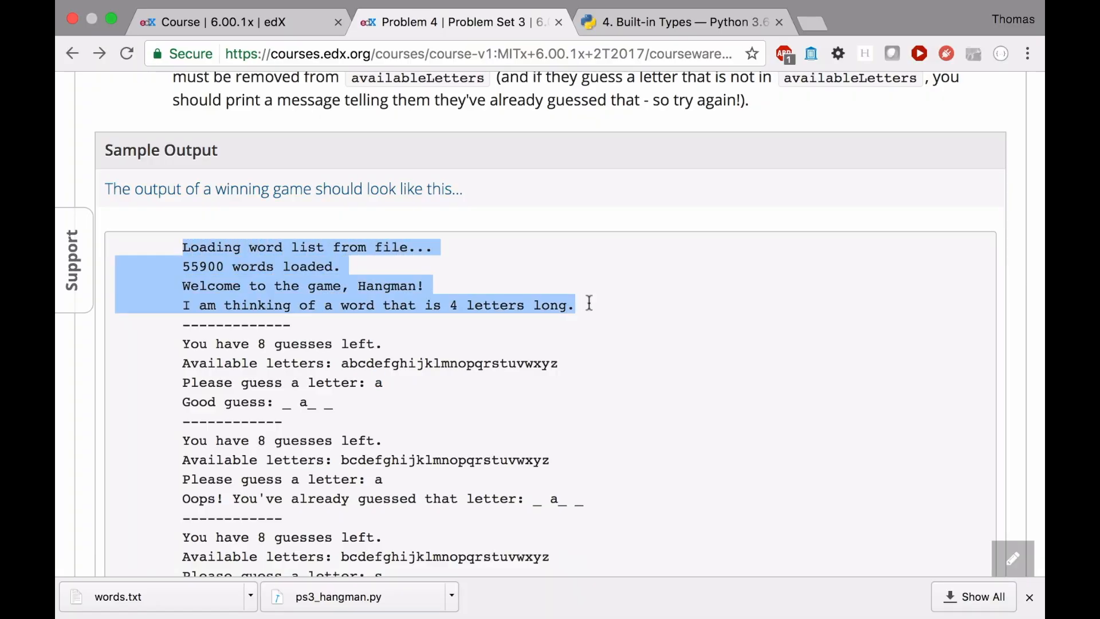
pyautogui.moveTo(589, 309)
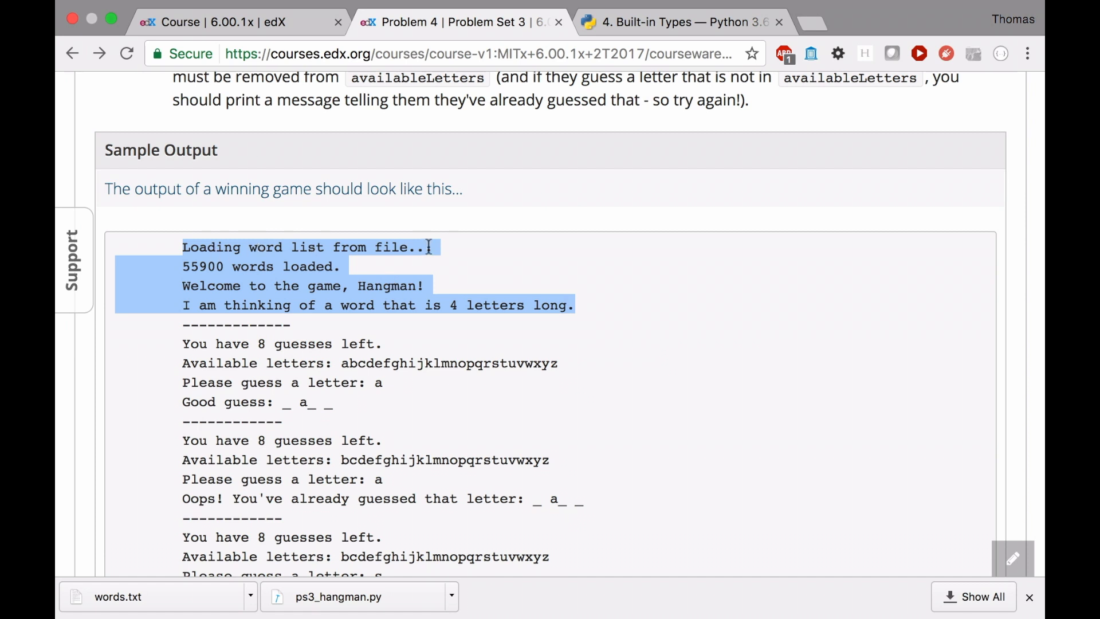
pyautogui.moveTo(290, 266)
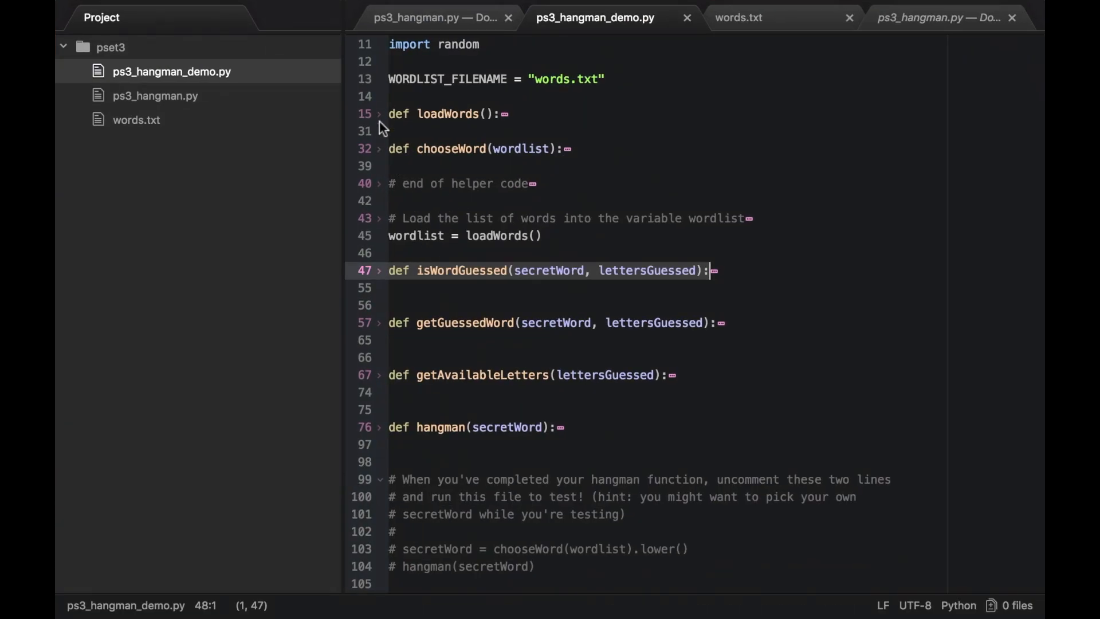
# Unfold loadWords and chooseWord to read their code, then fold them again.
pyautogui.click(378, 114)
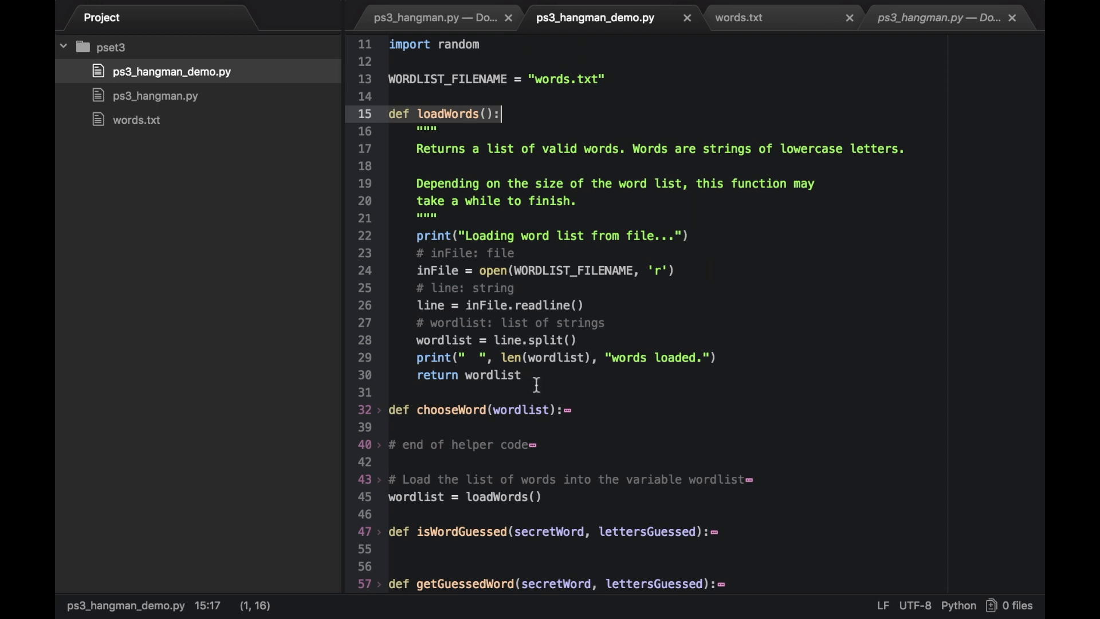
pyautogui.click(378, 410)
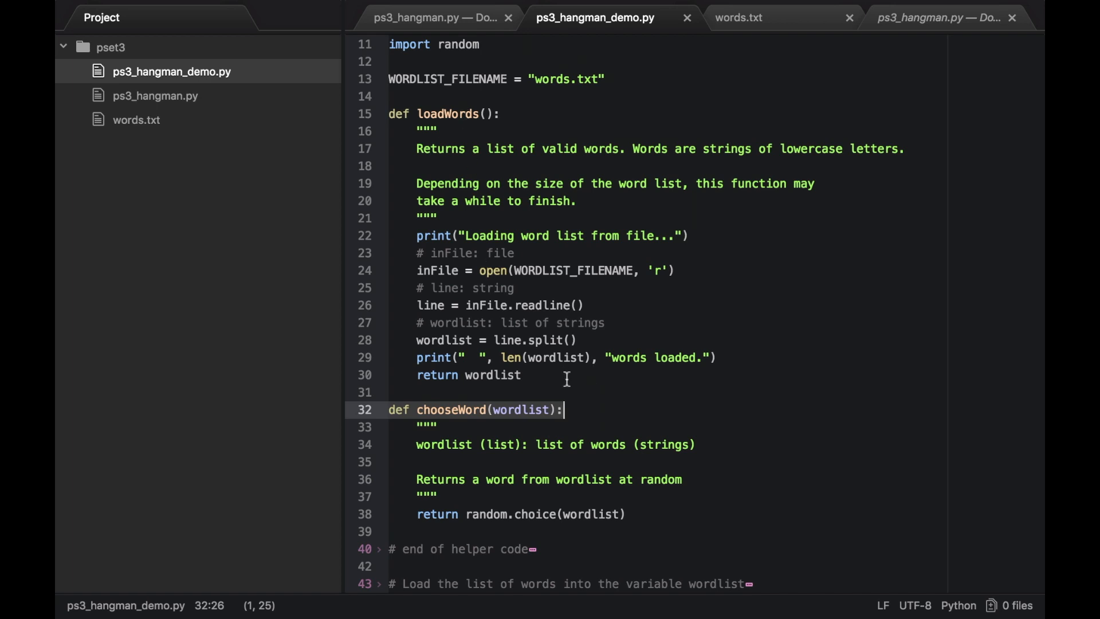
pyautogui.moveTo(484, 379)
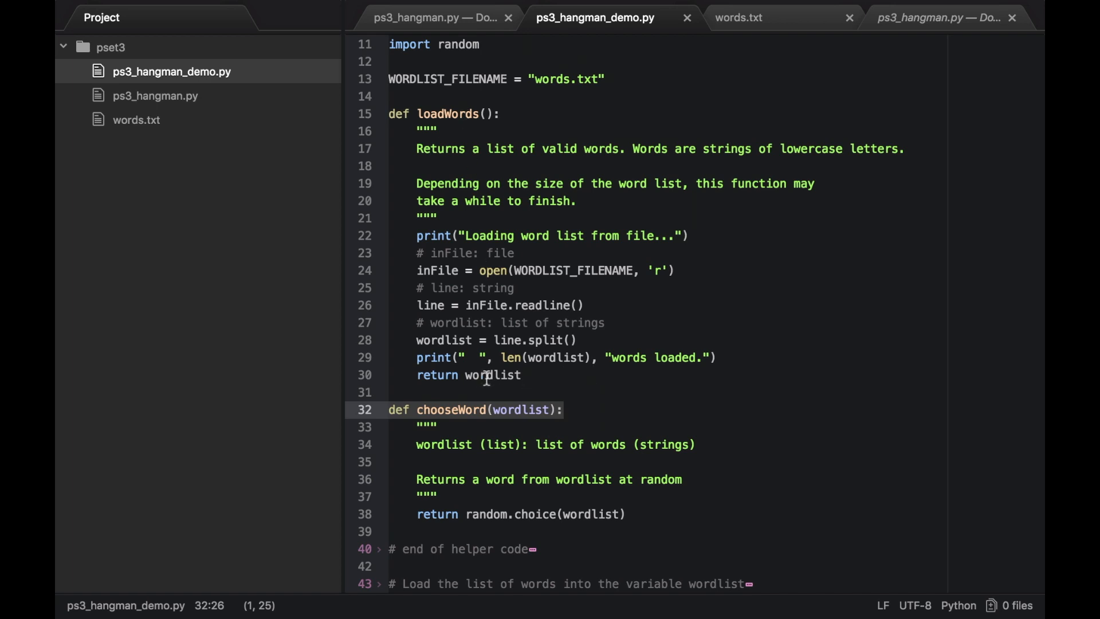
pyautogui.click(379, 114)
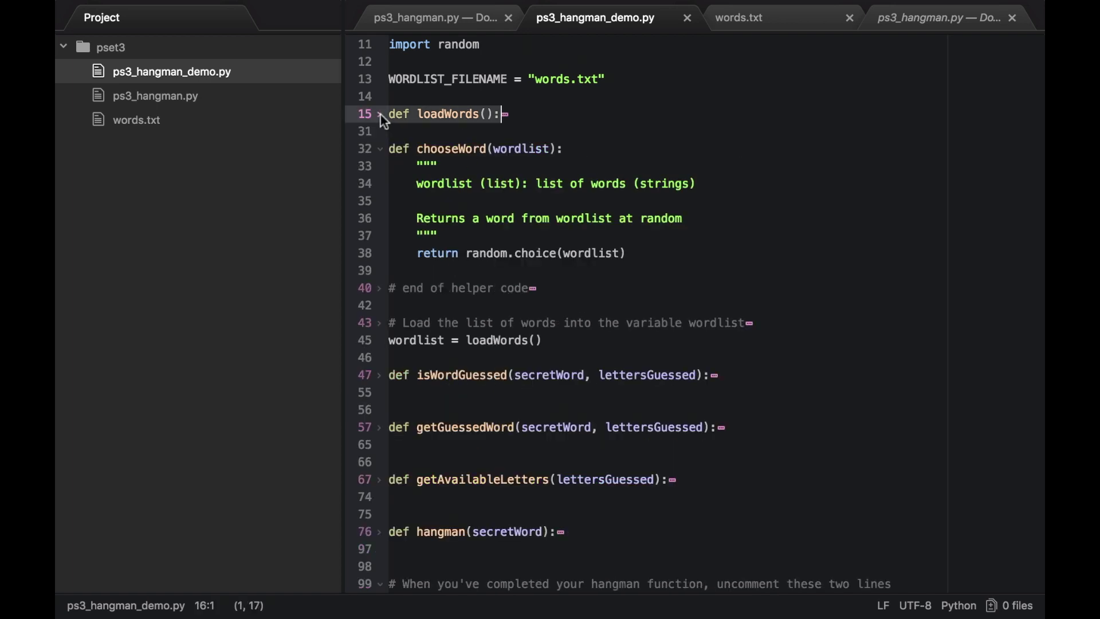
pyautogui.click(378, 148)
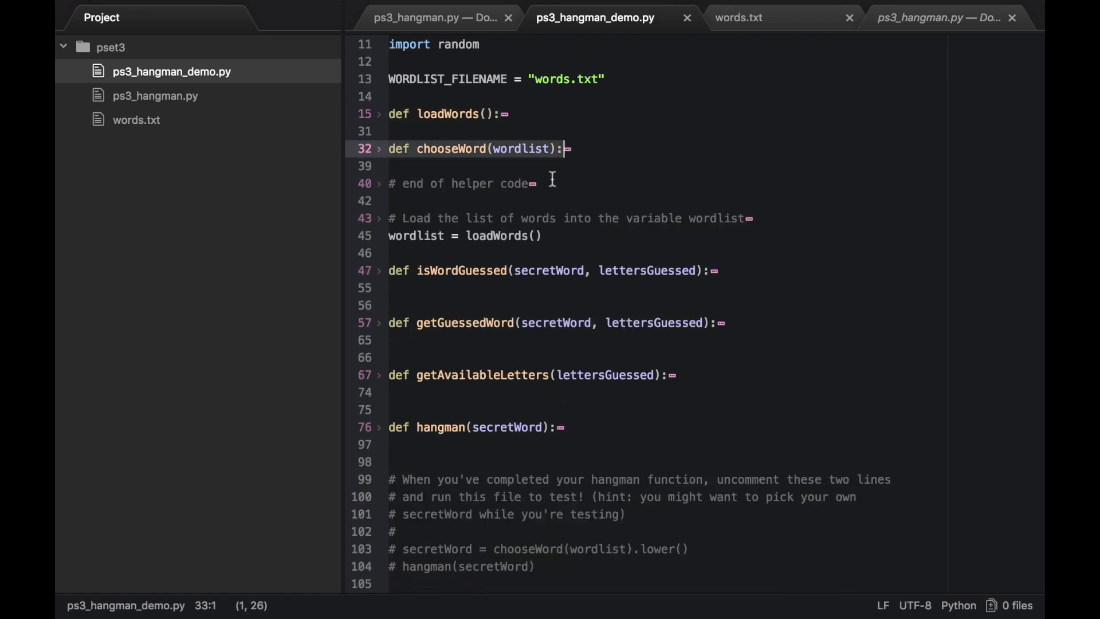
# Uncomment the two chooseWord and hangman test lines at the end of ps3_hangman_demo.py.
pyautogui.click(406, 549)
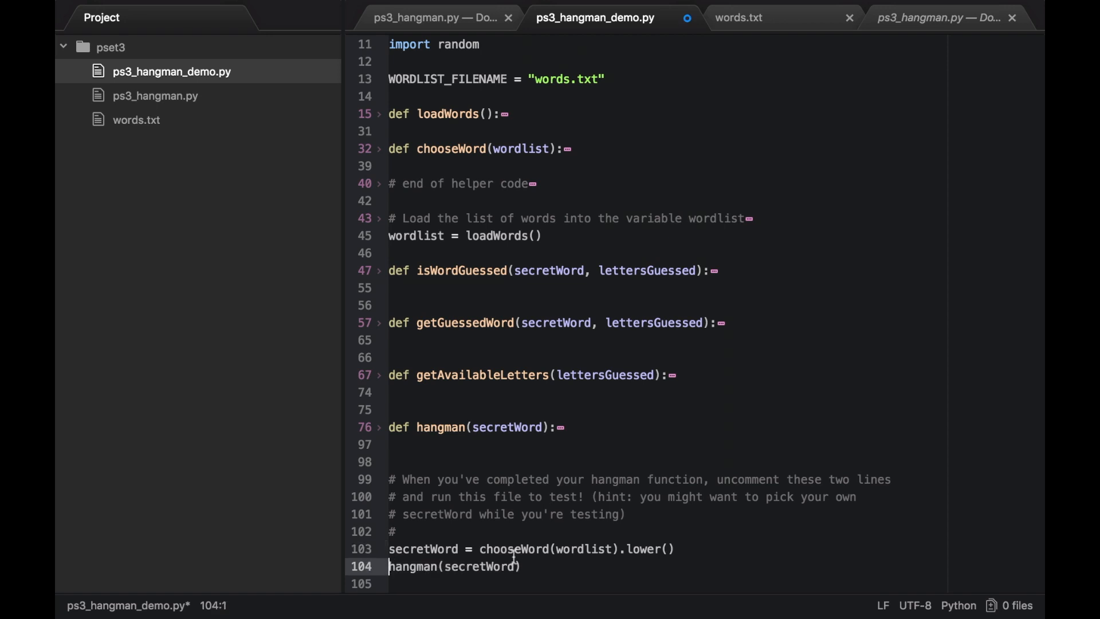
pyautogui.moveTo(575, 581)
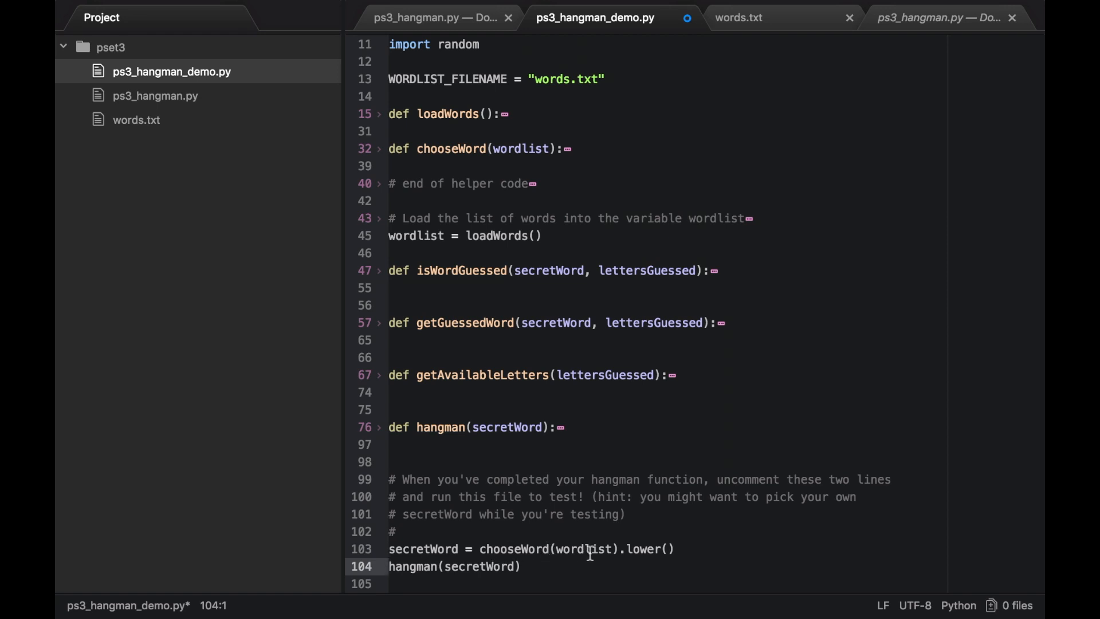
pyautogui.scroll(3)
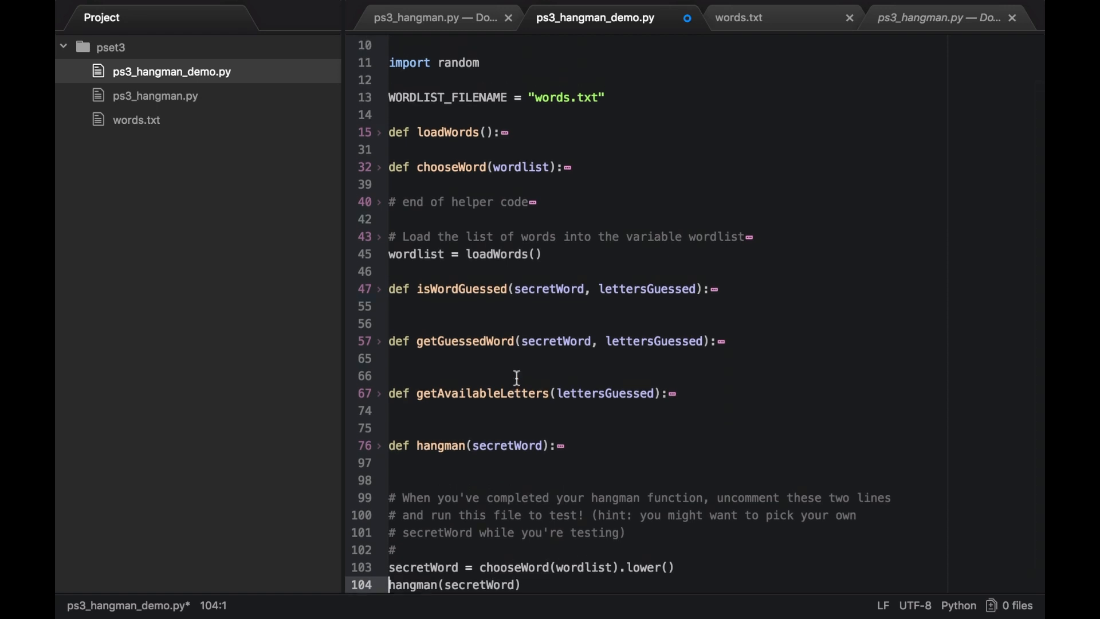
pyautogui.press('ctrl+up')
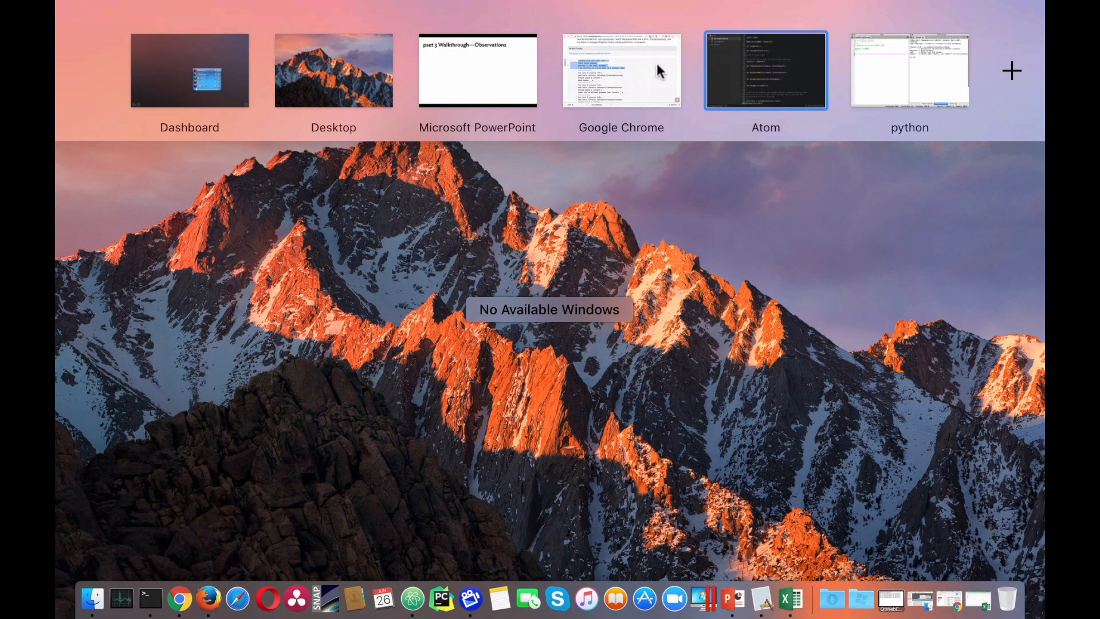
# Return to Chrome's sample output, briefly marking the welcome lines and then clearing them.
pyautogui.click(622, 70)
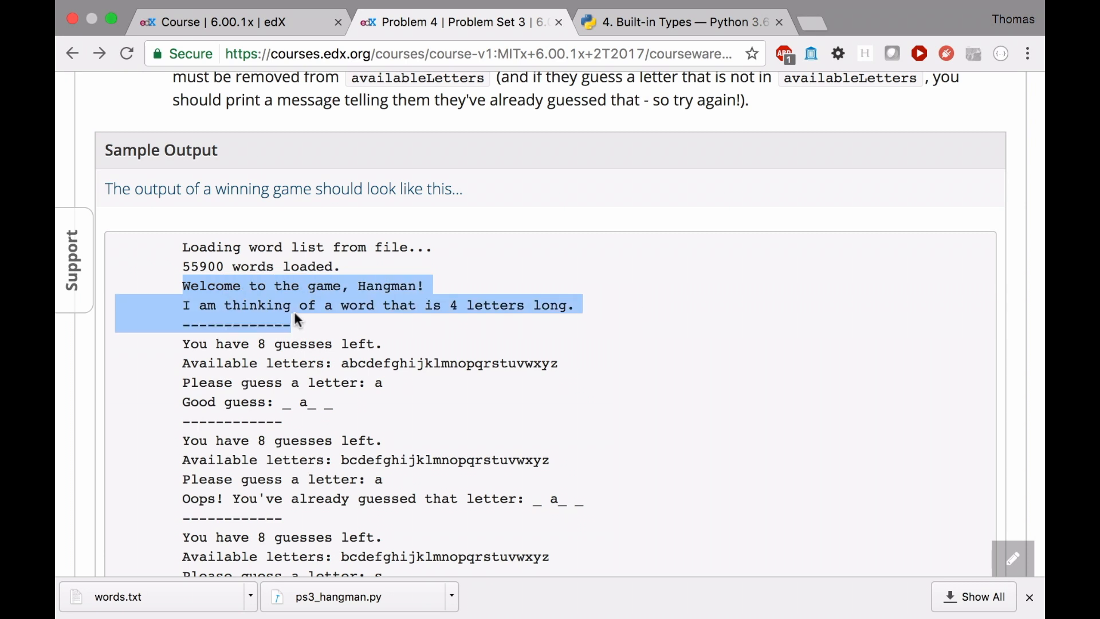
pyautogui.moveTo(238, 325)
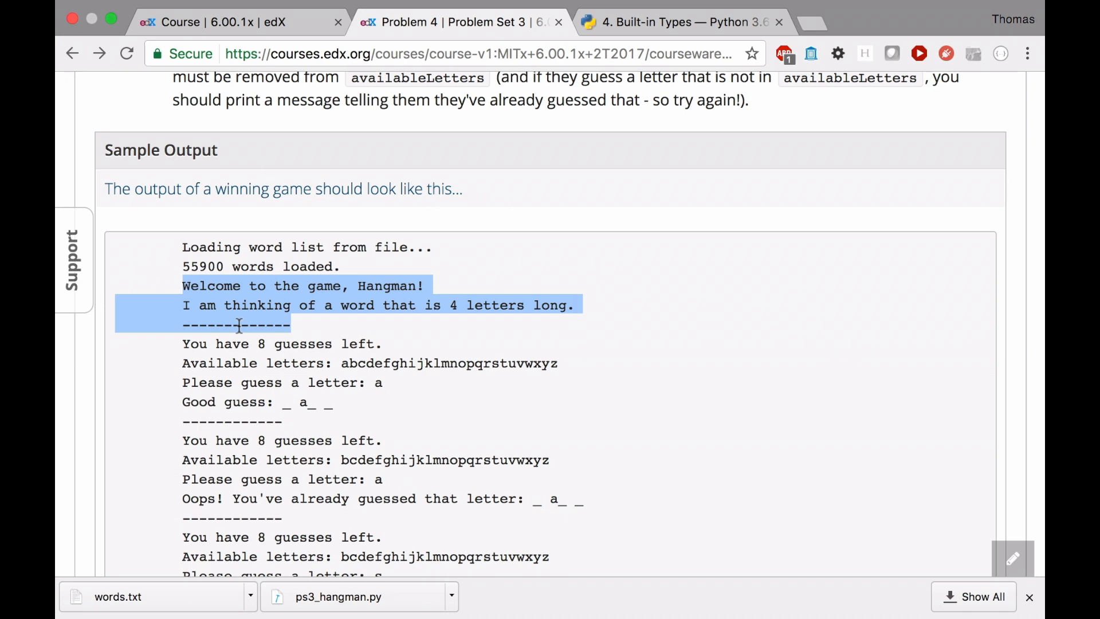
pyautogui.click(450, 287)
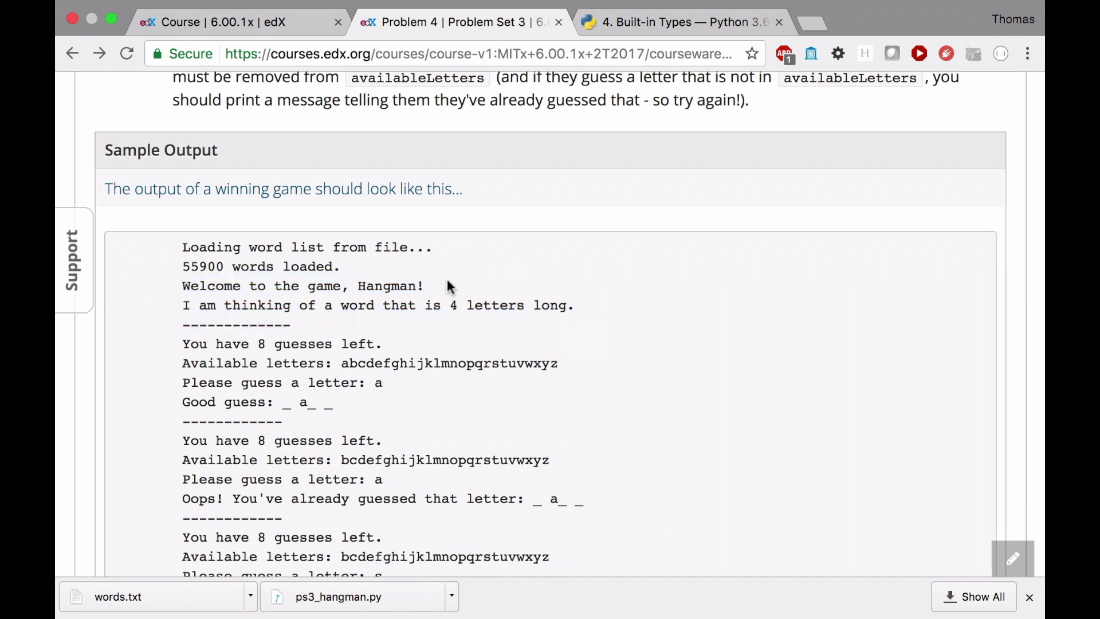
pyautogui.moveTo(349, 307)
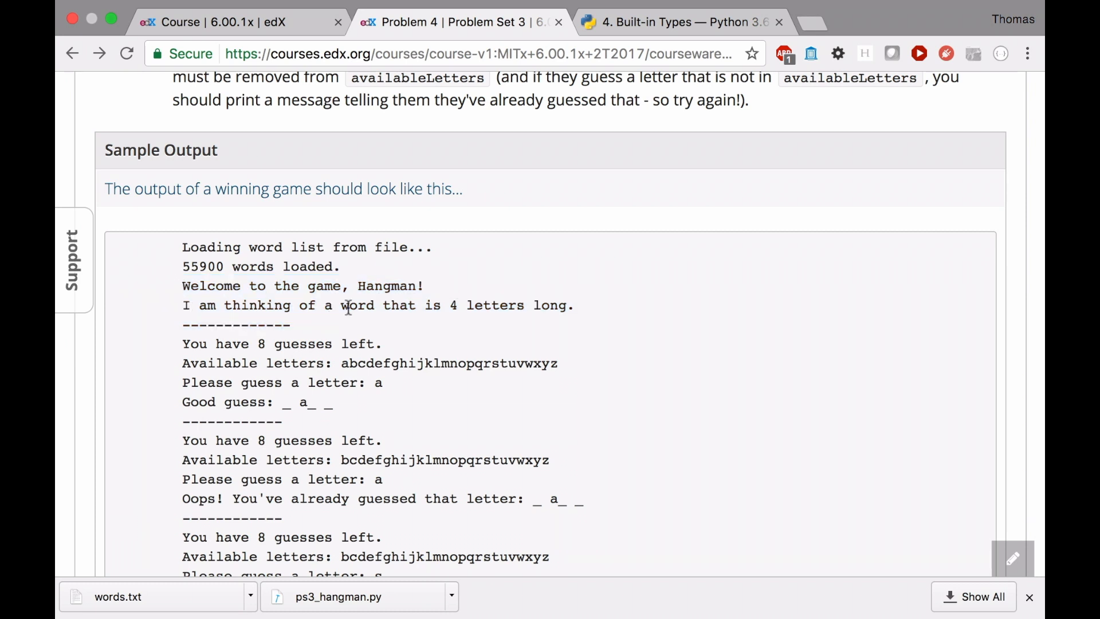
pyautogui.moveTo(449, 305)
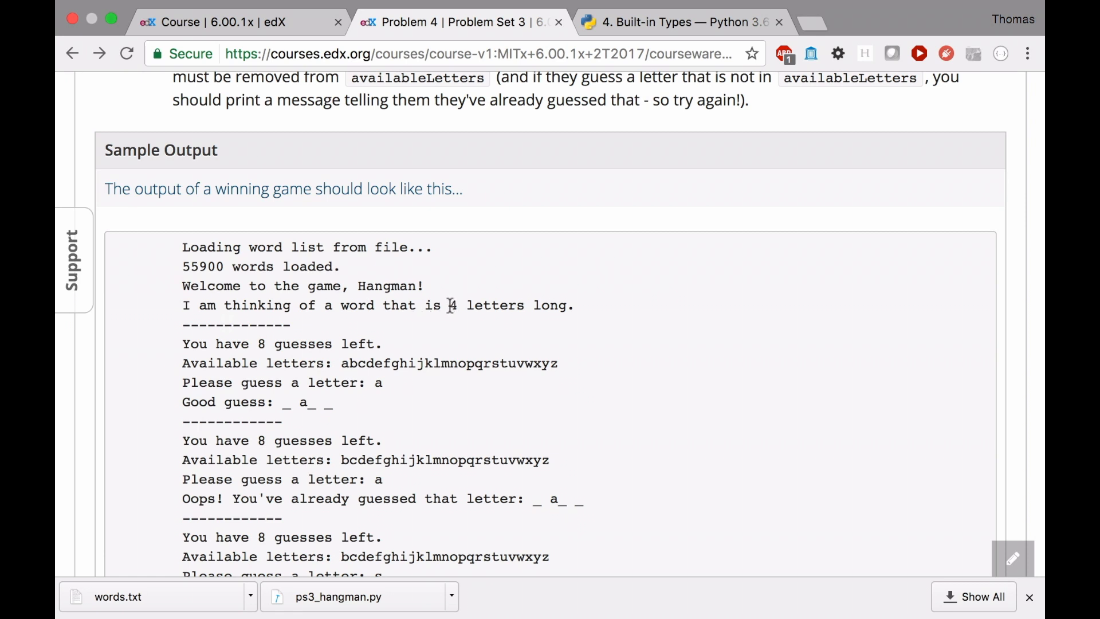
pyautogui.moveTo(379, 340)
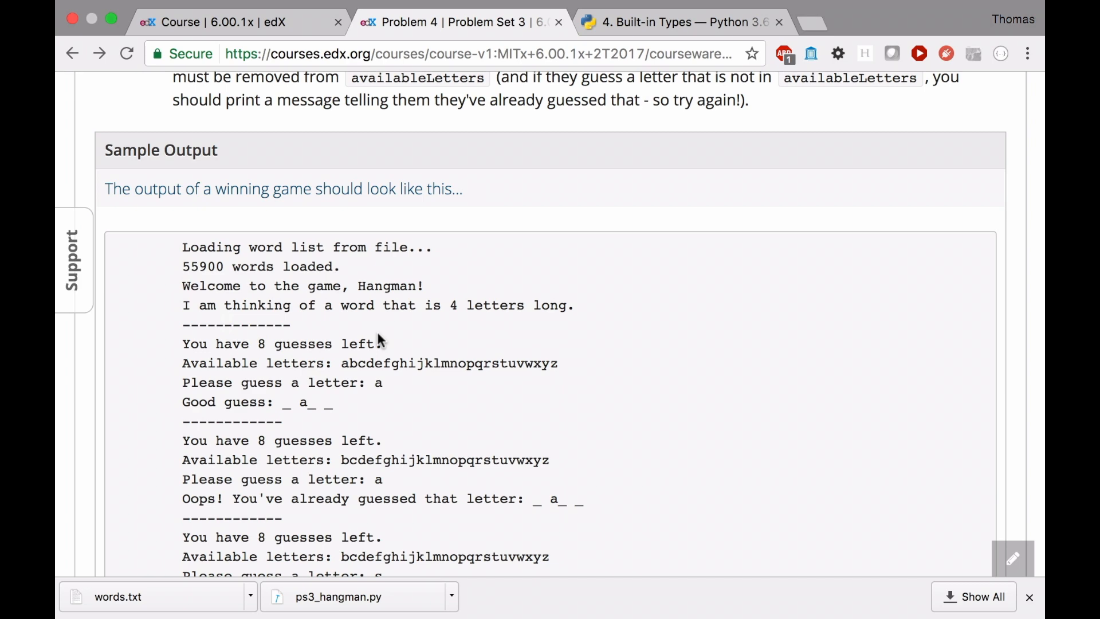
pyautogui.moveTo(376, 312)
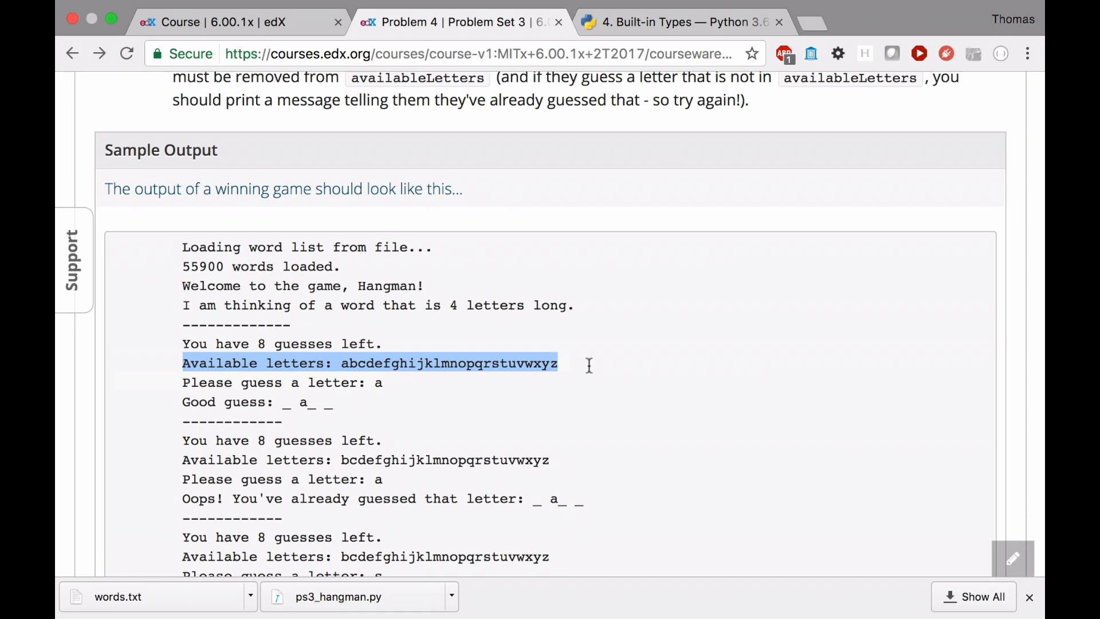
pyautogui.moveTo(177, 382)
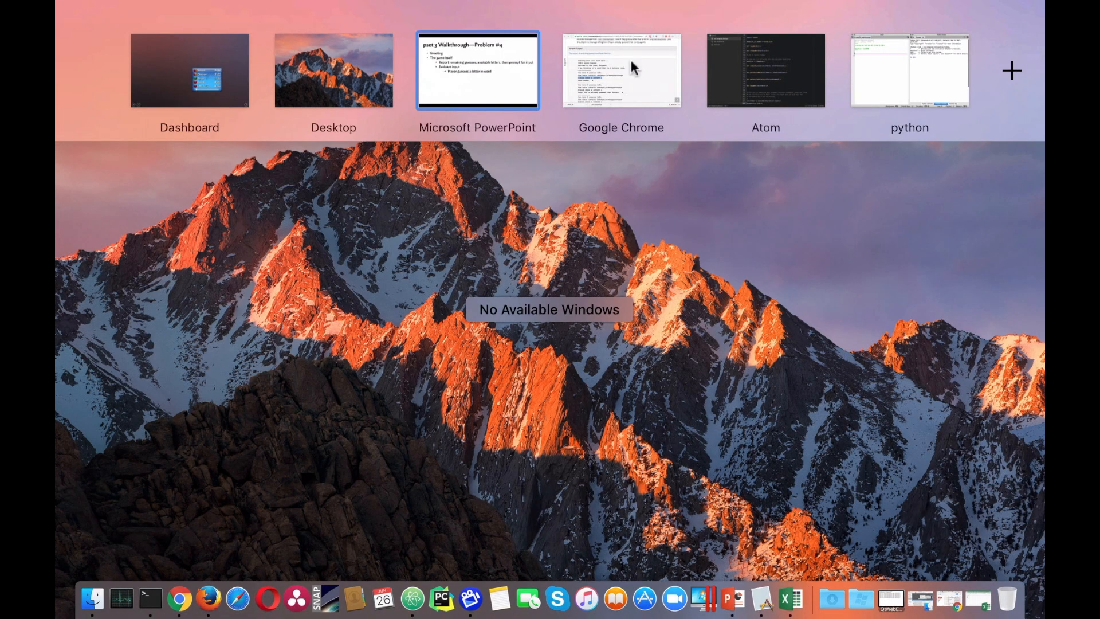
# Bring Atom forward and unfold getGuessedWord at line 57 to show its docstring.
pyautogui.click(620, 70)
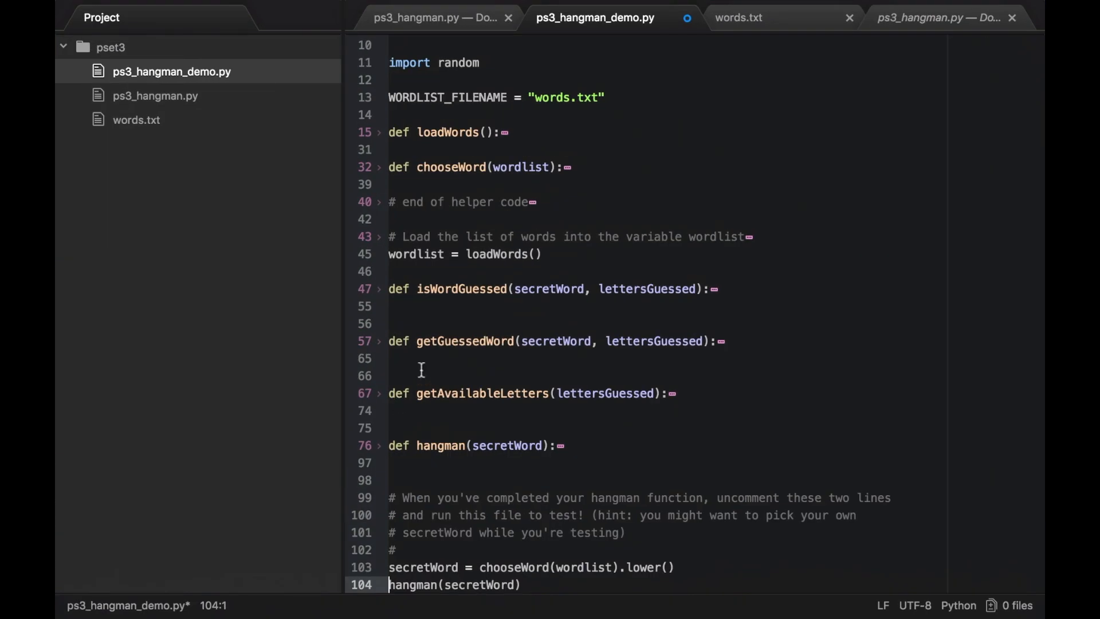
pyautogui.click(378, 341)
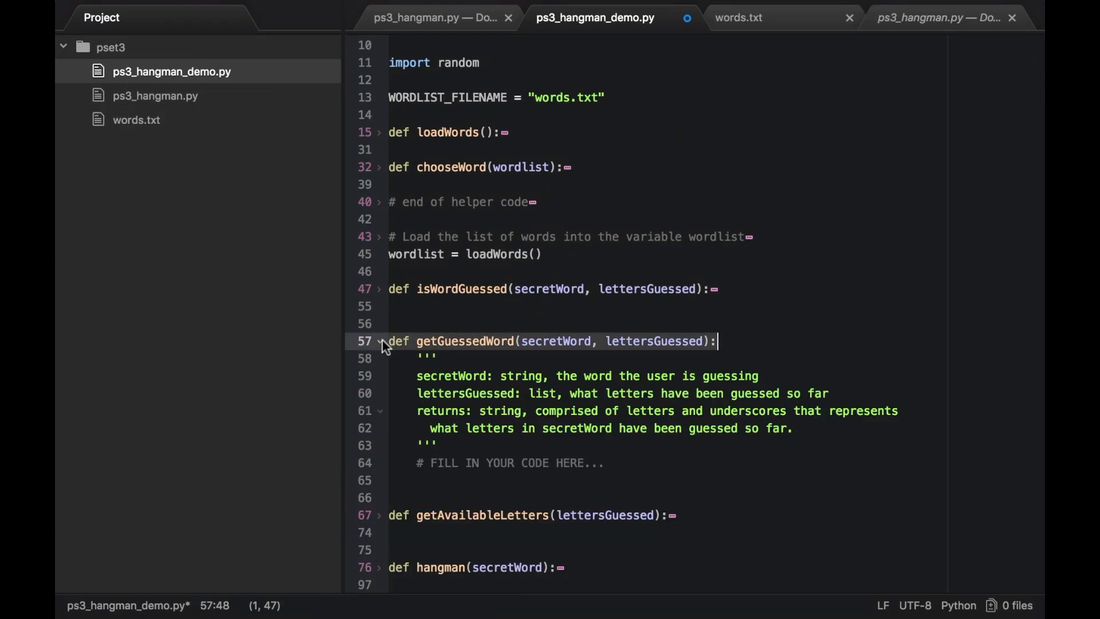
pyautogui.moveTo(691, 390)
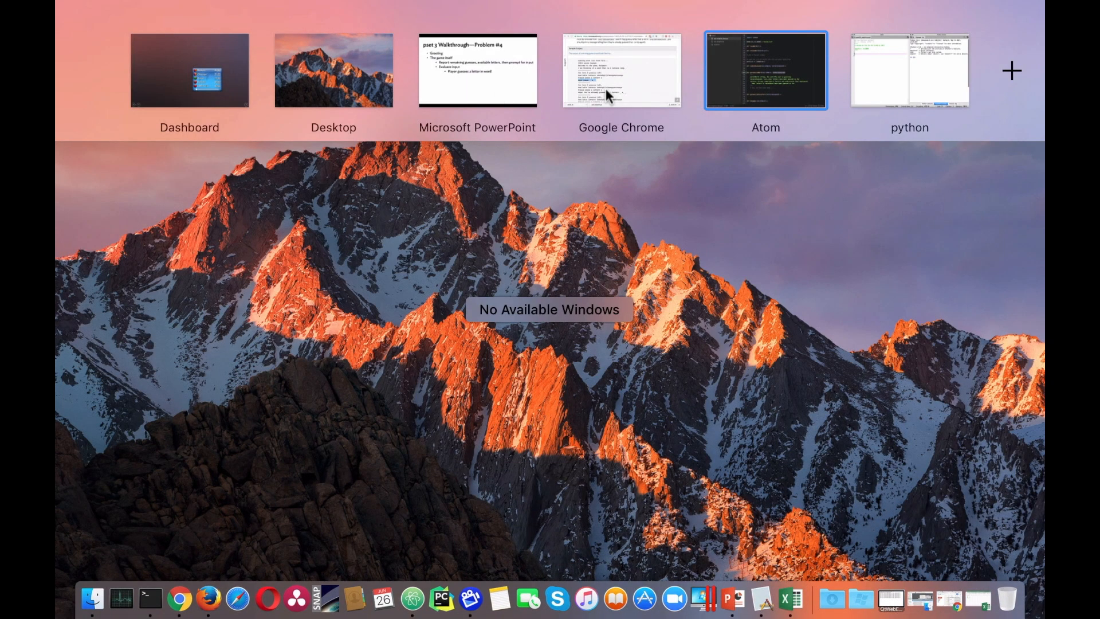
pyautogui.click(620, 69)
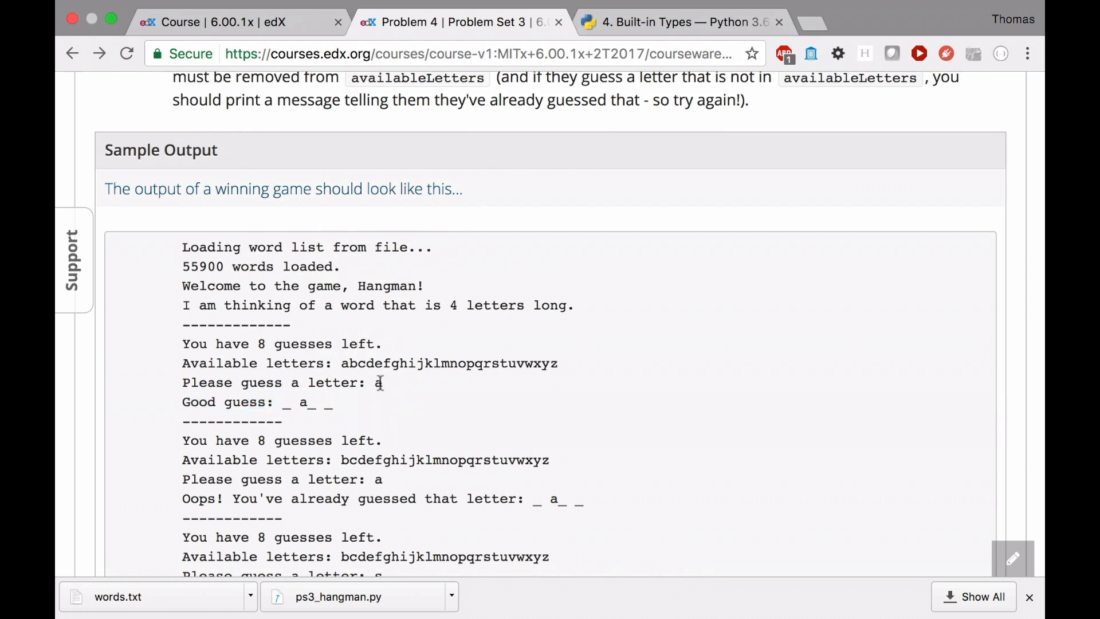
pyautogui.moveTo(294, 428)
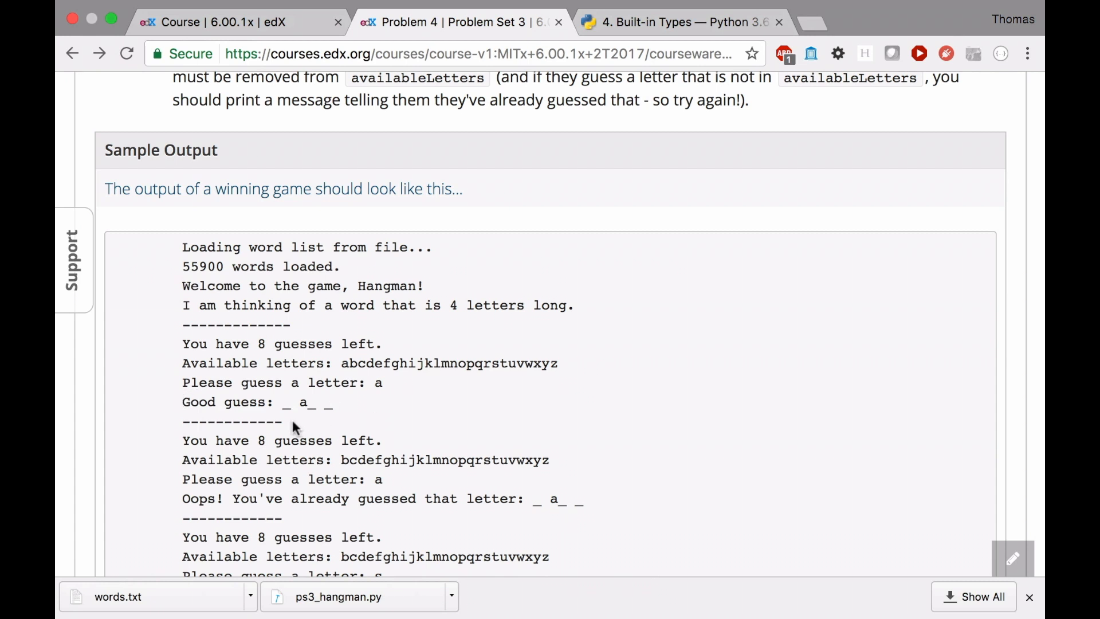
pyautogui.moveTo(260, 440)
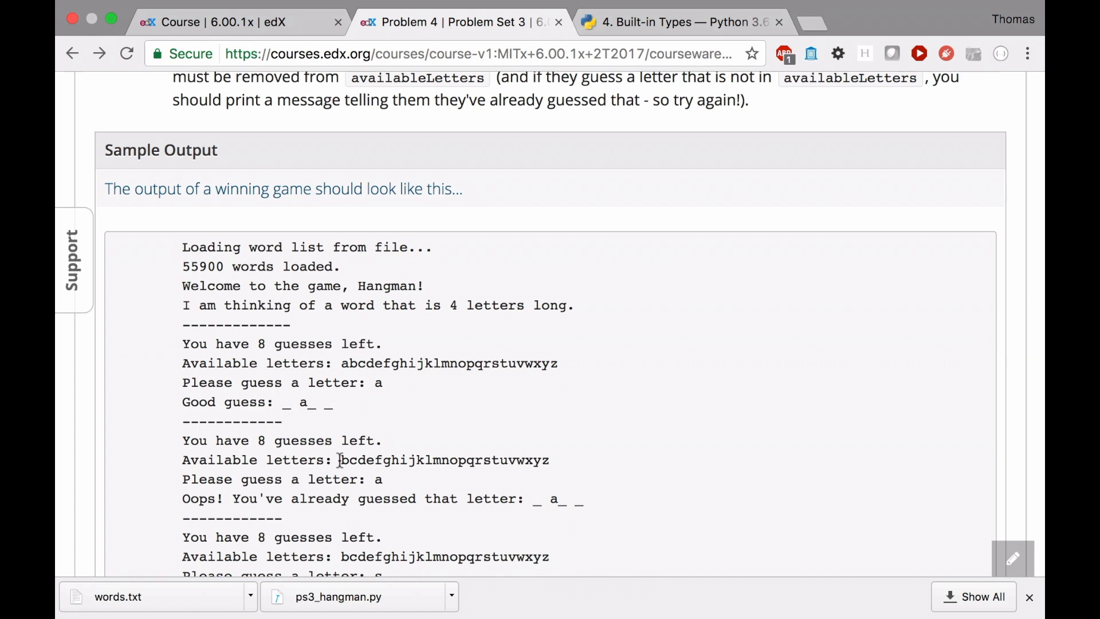
pyautogui.moveTo(451, 453)
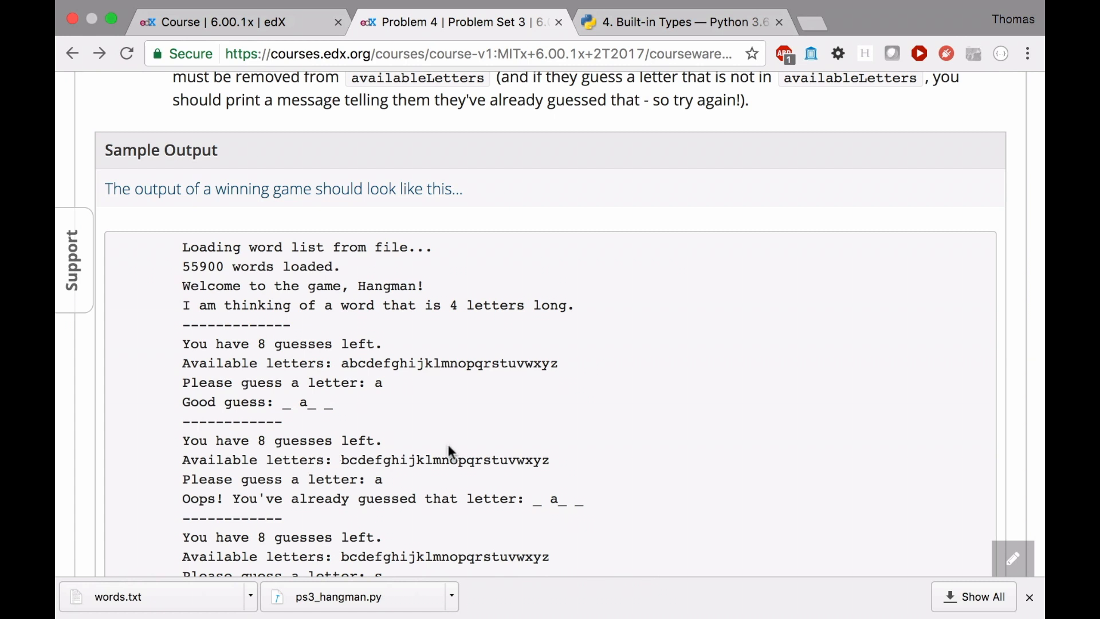
pyautogui.moveTo(350, 400)
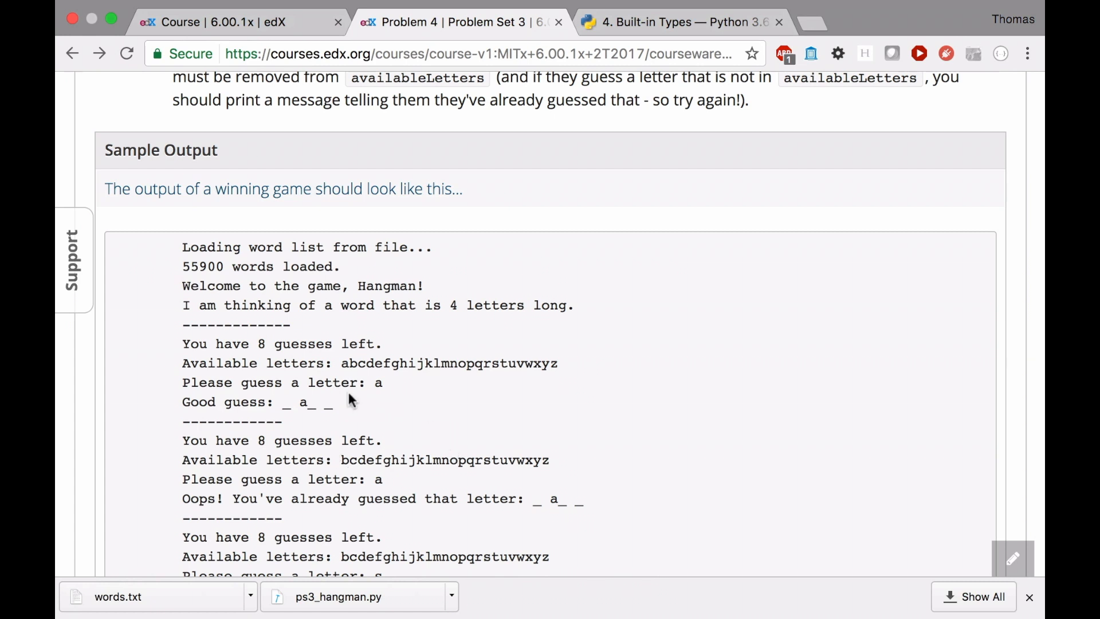
pyautogui.scroll(-3)
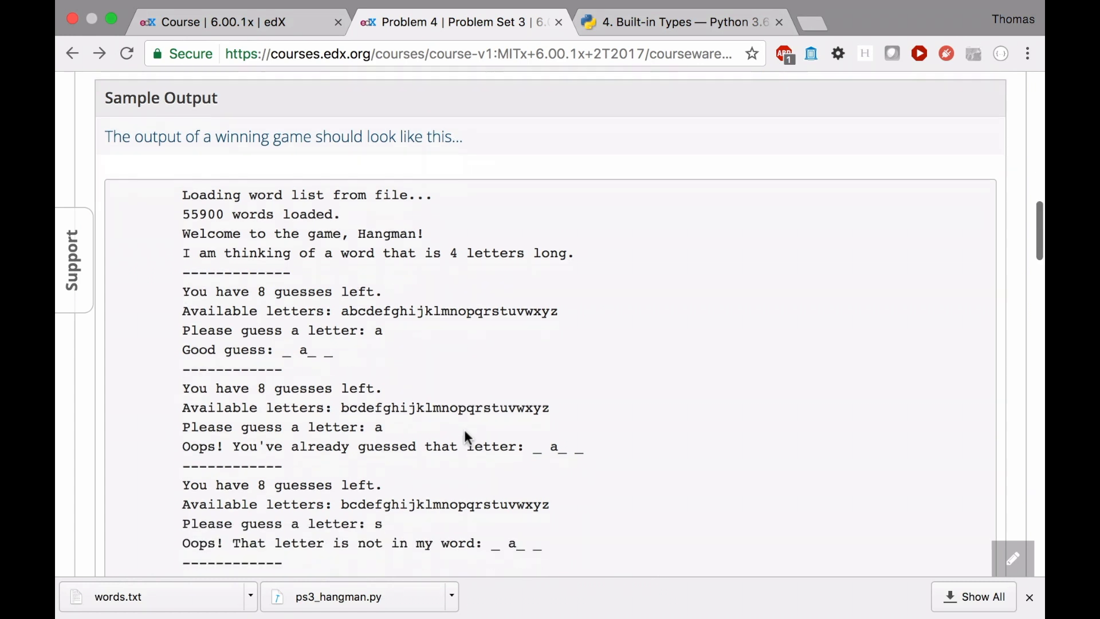
pyautogui.scroll(-3)
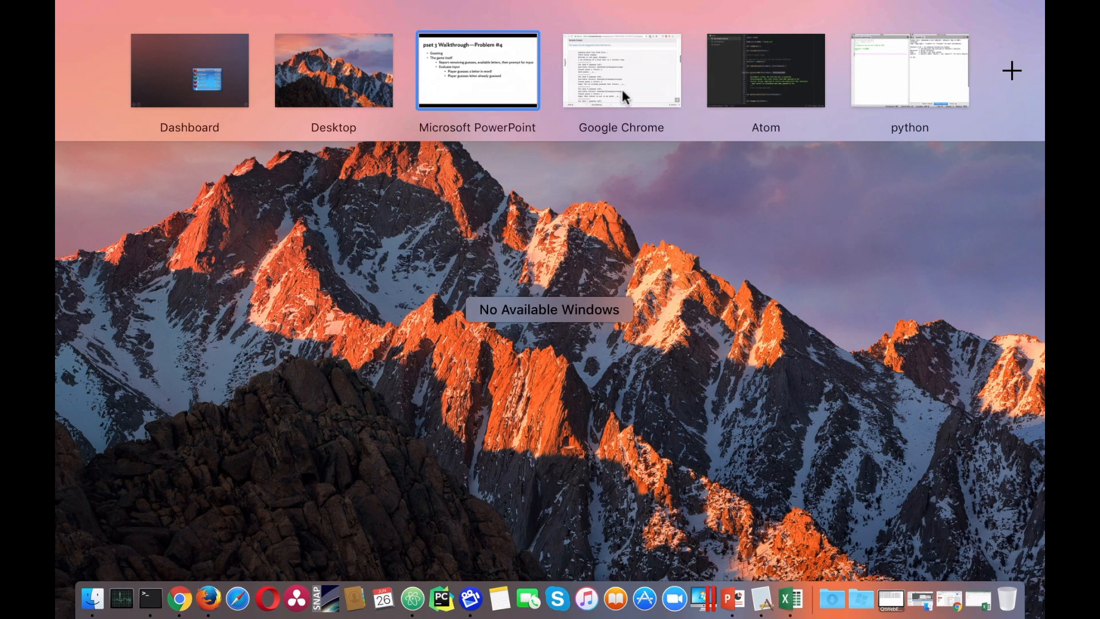
pyautogui.click(620, 70)
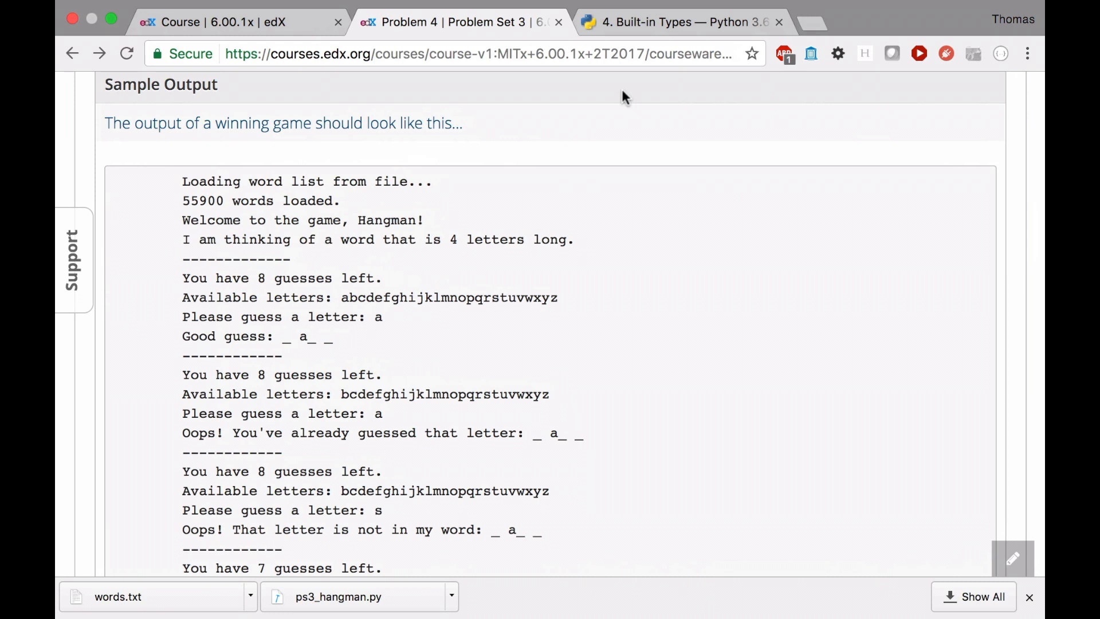
pyautogui.moveTo(185, 377)
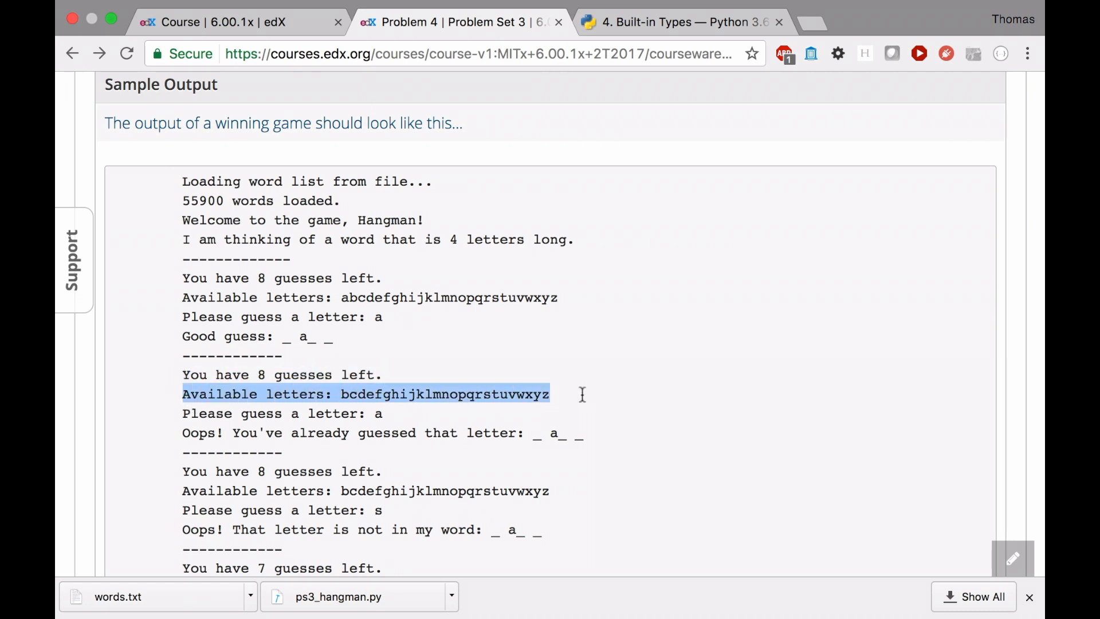
pyautogui.click(424, 413)
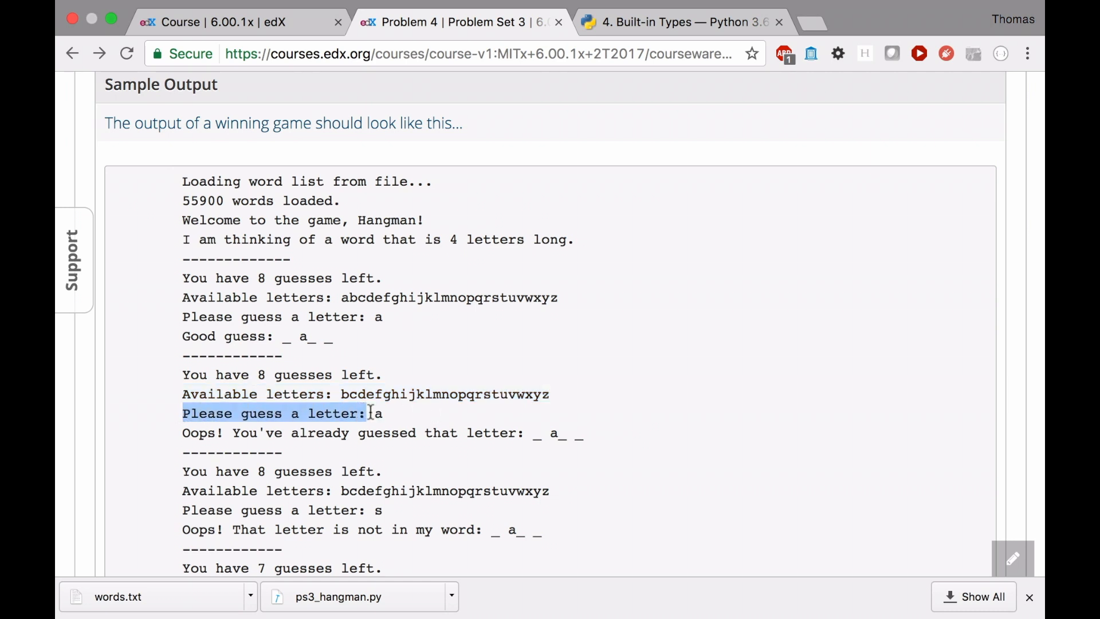
pyautogui.click(185, 434)
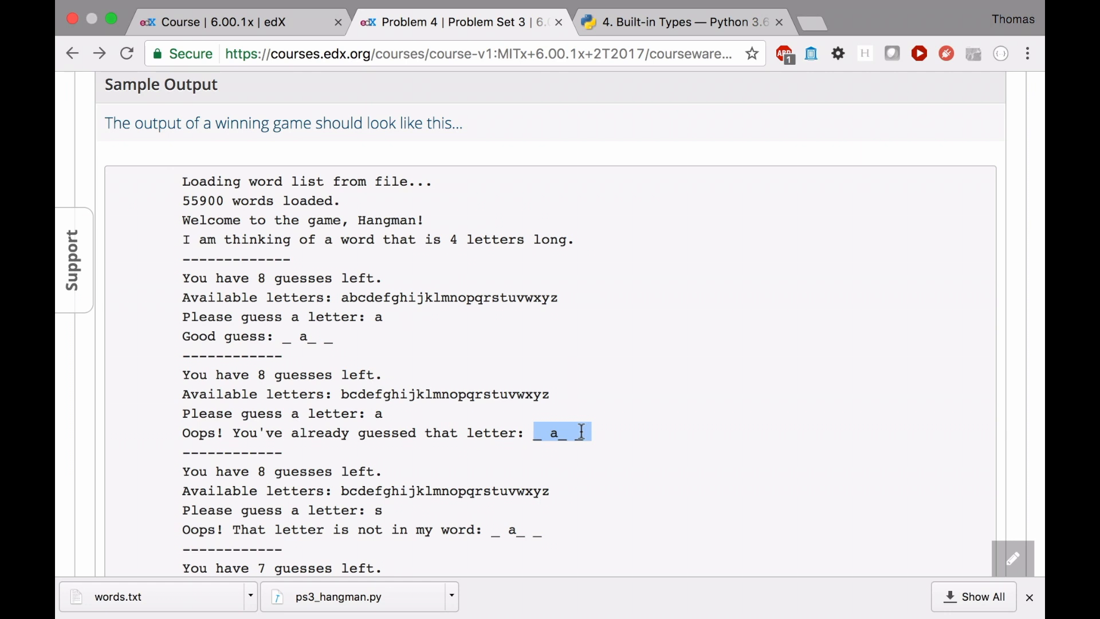
pyautogui.moveTo(539, 435)
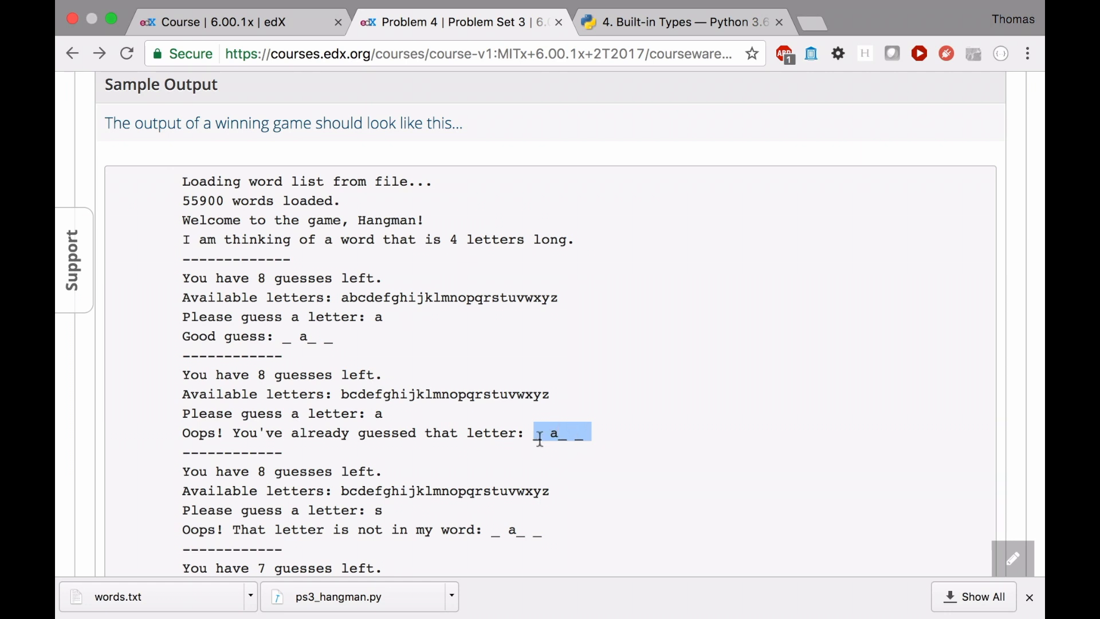
# Scroll the sample output past guesses t and r, marking the guessed letter s.
pyautogui.scroll(-3)
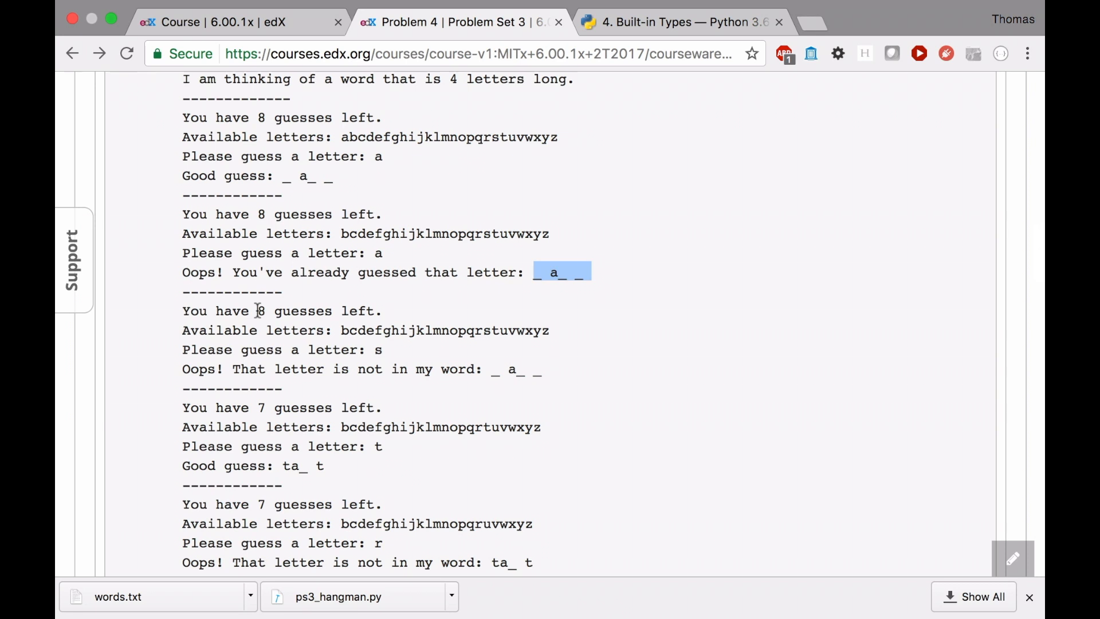
pyautogui.moveTo(400, 322)
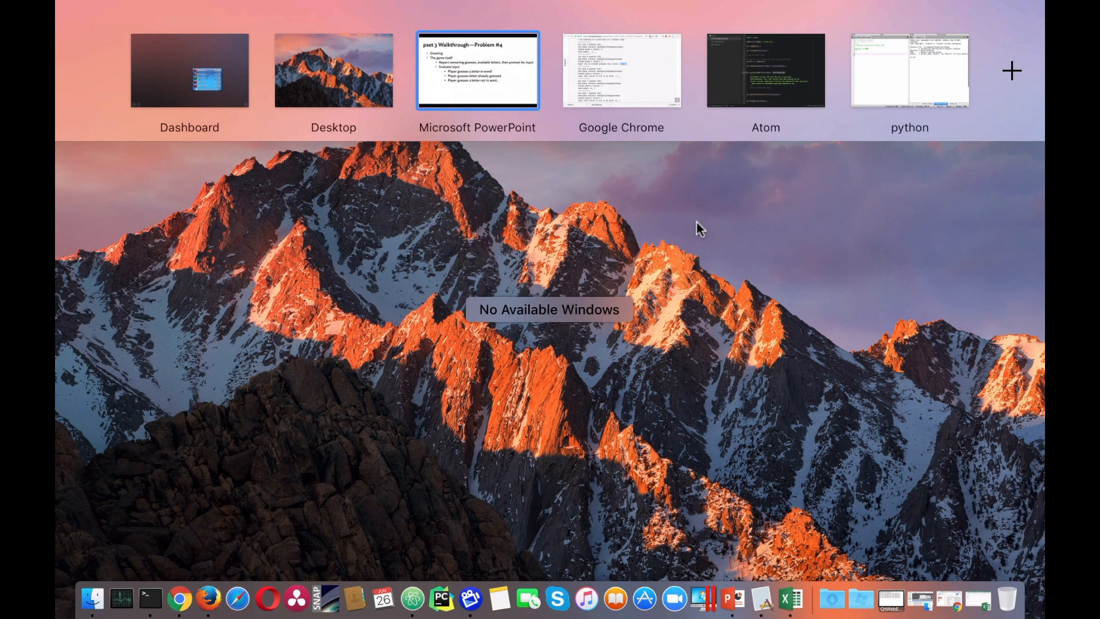
pyautogui.click(621, 70)
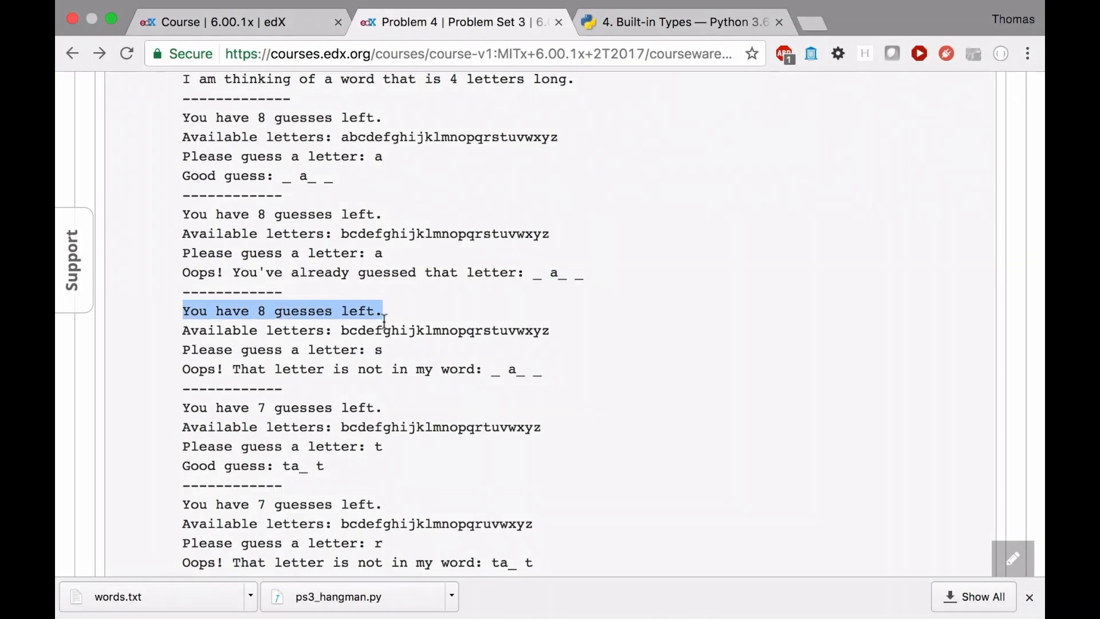
pyautogui.click(375, 351)
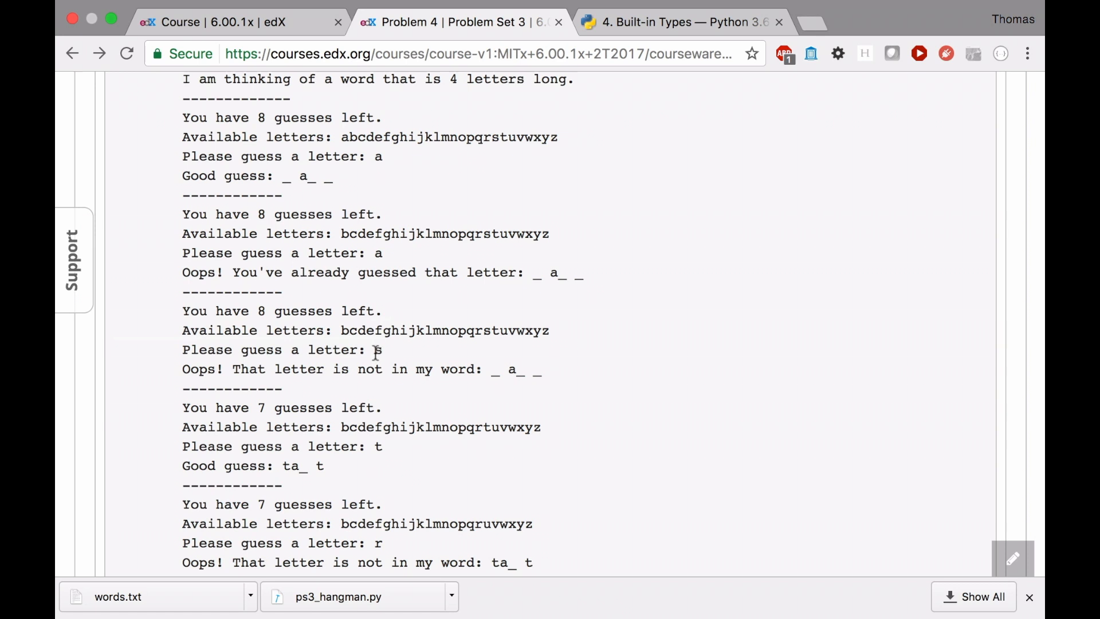
pyautogui.doubleClick(377, 350)
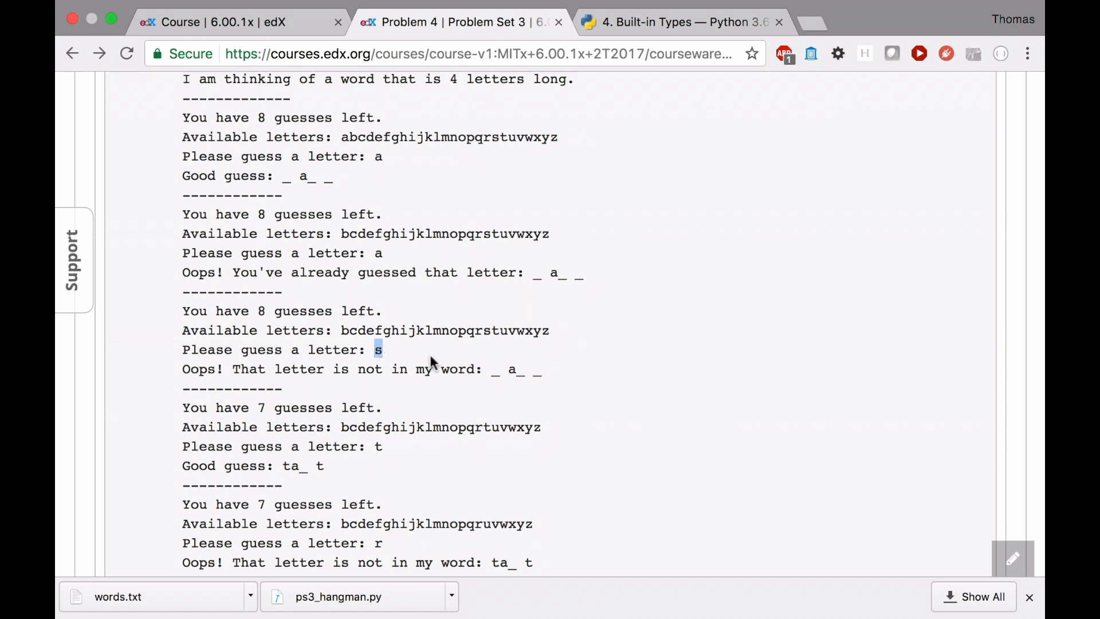
pyautogui.moveTo(203, 365)
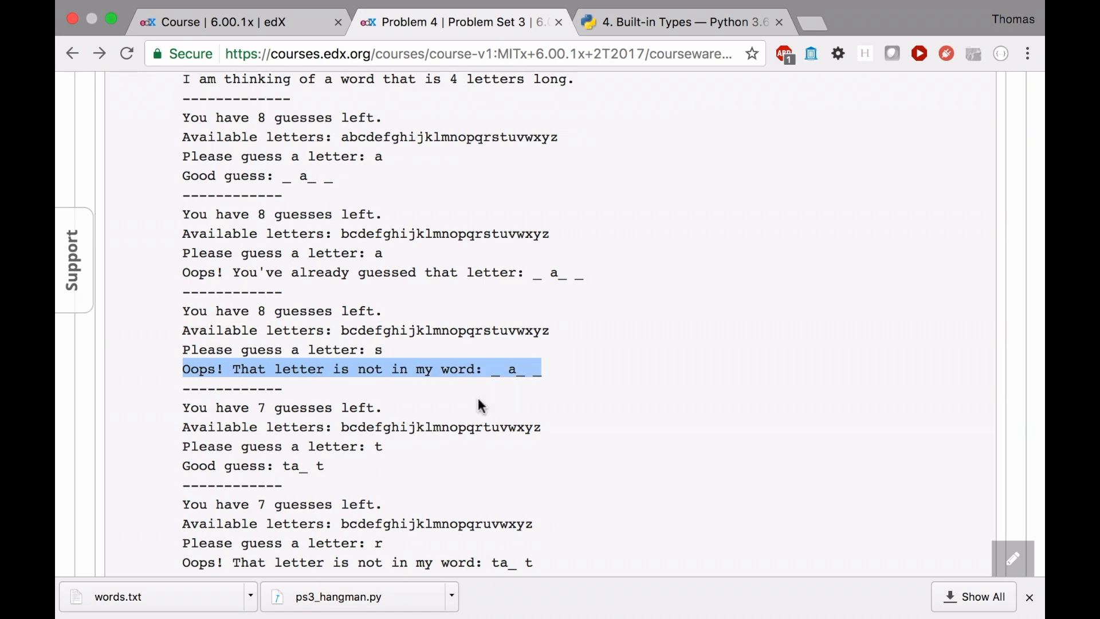
pyautogui.scroll(-3)
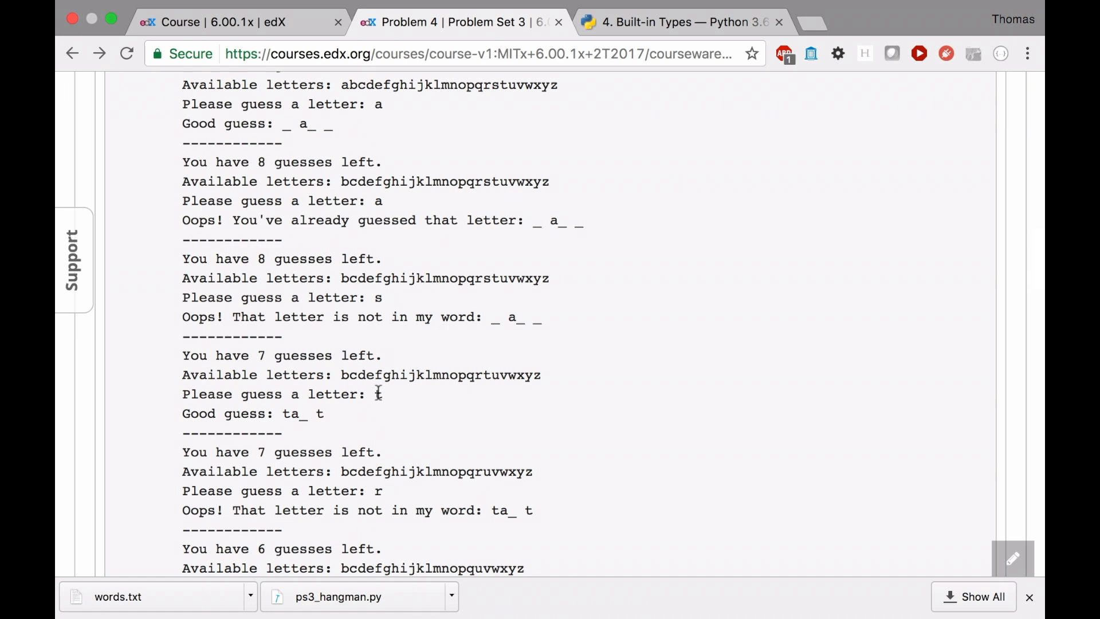
pyautogui.moveTo(446, 369)
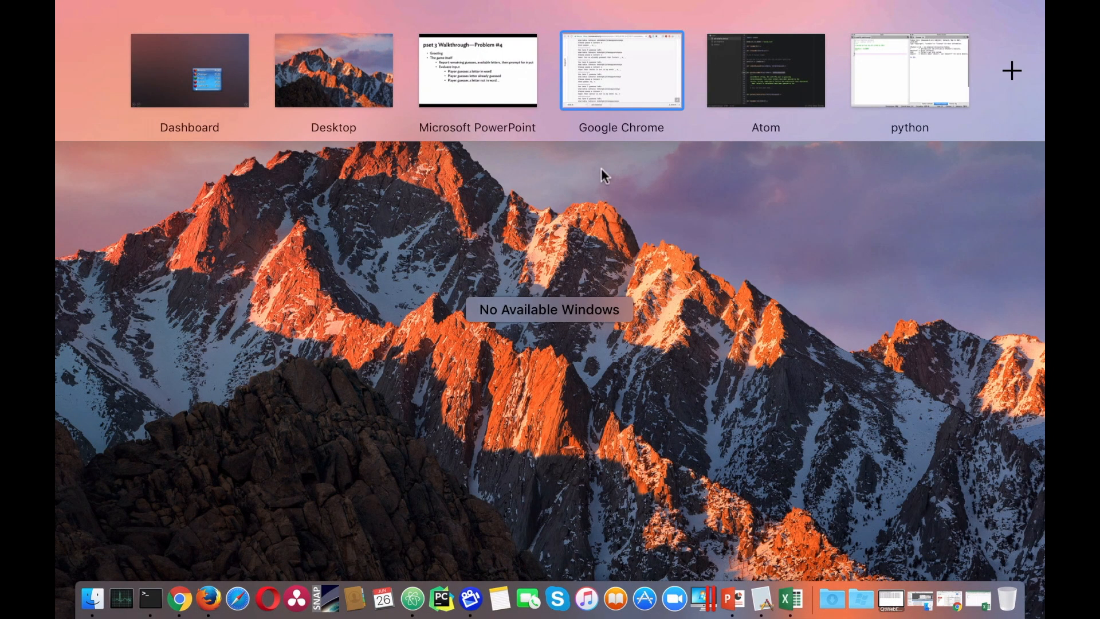
# Bring up the Problem 4 pseudocode slide in PowerPoint from Mission Control.
pyautogui.click(621, 70)
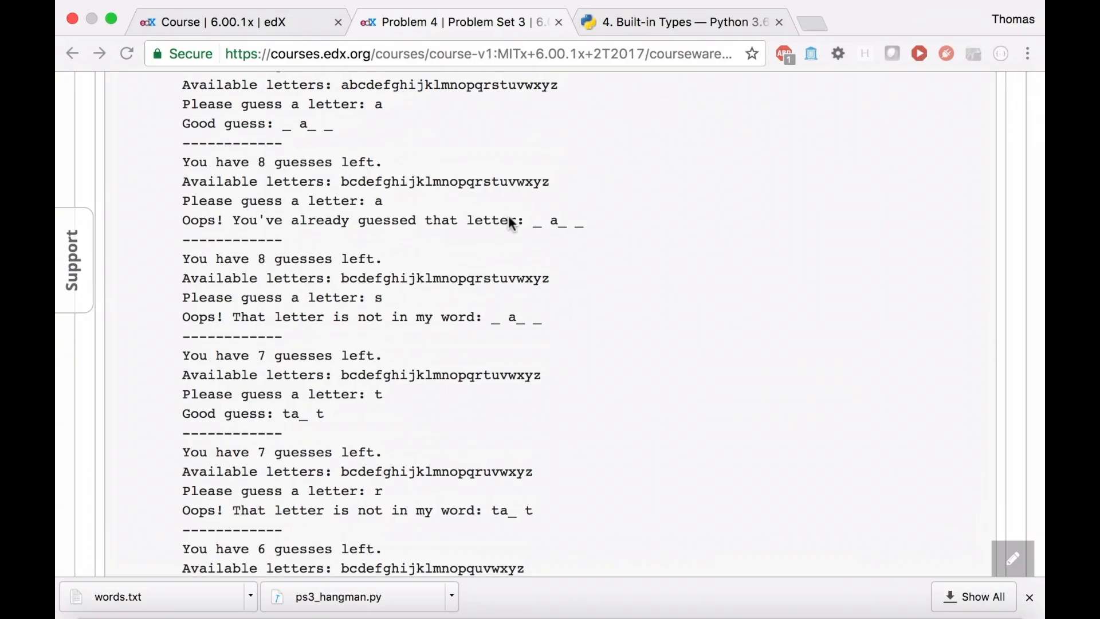
# Scroll to the losing game's ran-out-of-guesses ending, then back to the winning game's end.
pyautogui.scroll(-3)
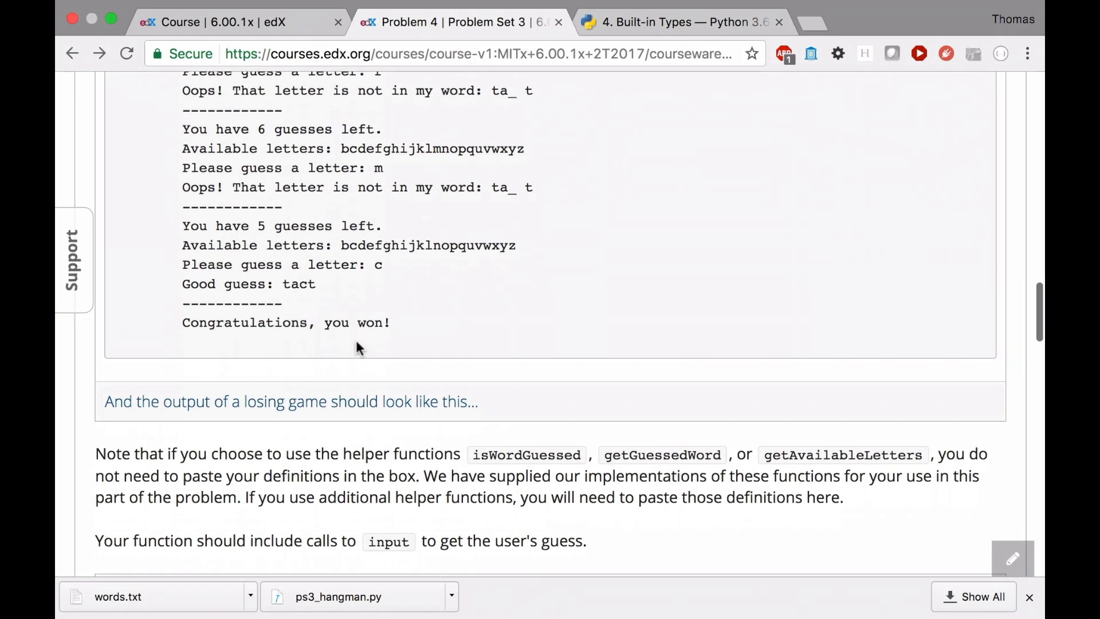
pyautogui.scroll(3)
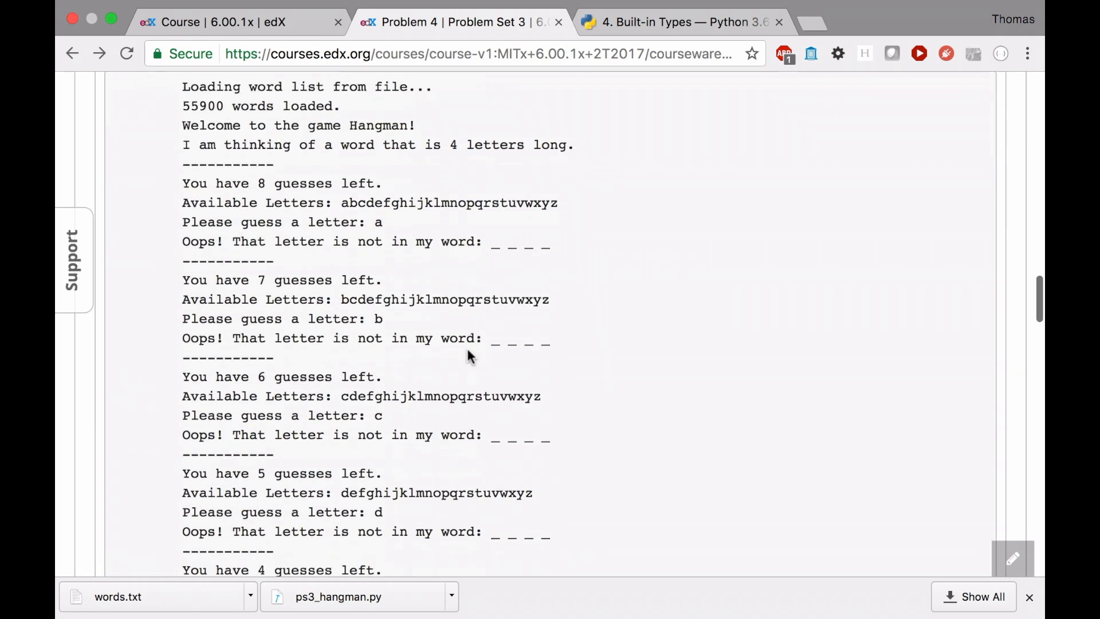
pyautogui.scroll(-3)
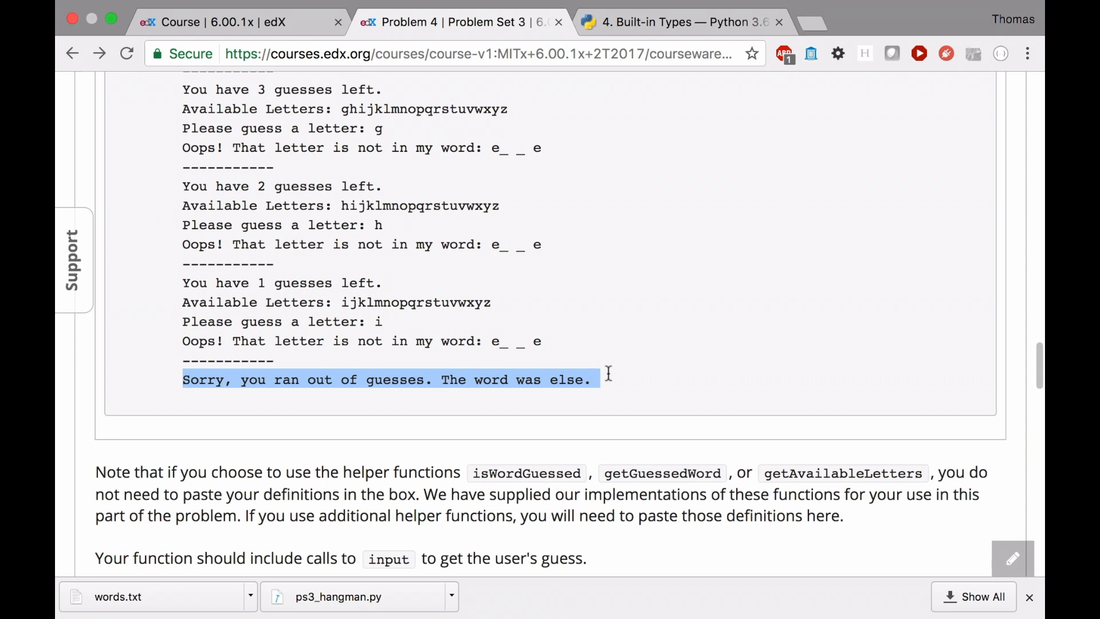
pyautogui.scroll(3)
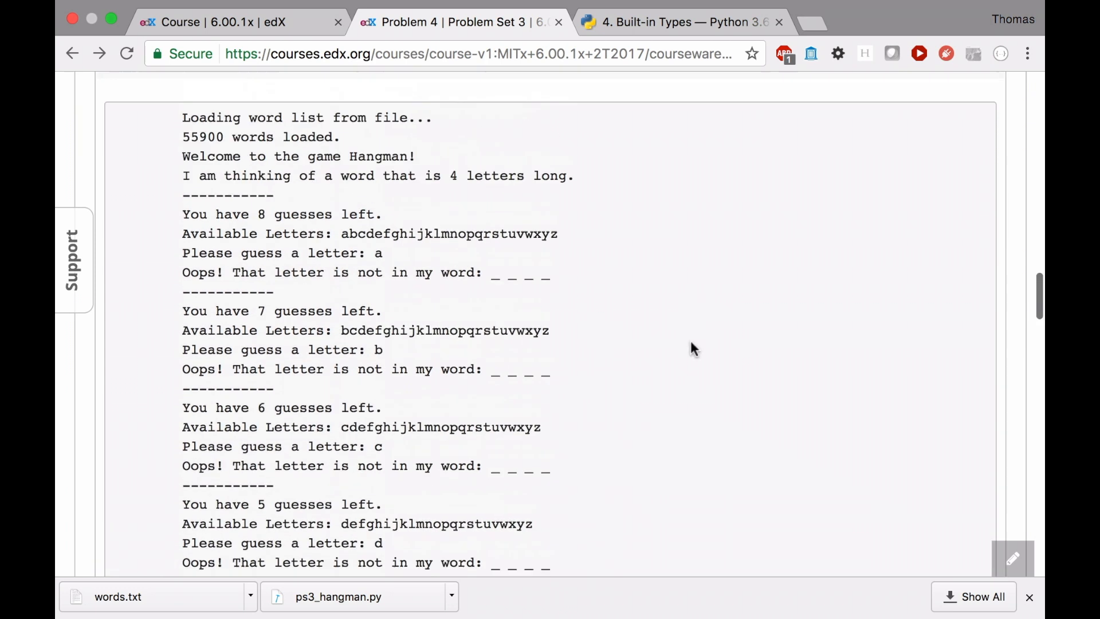
pyautogui.scroll(-3)
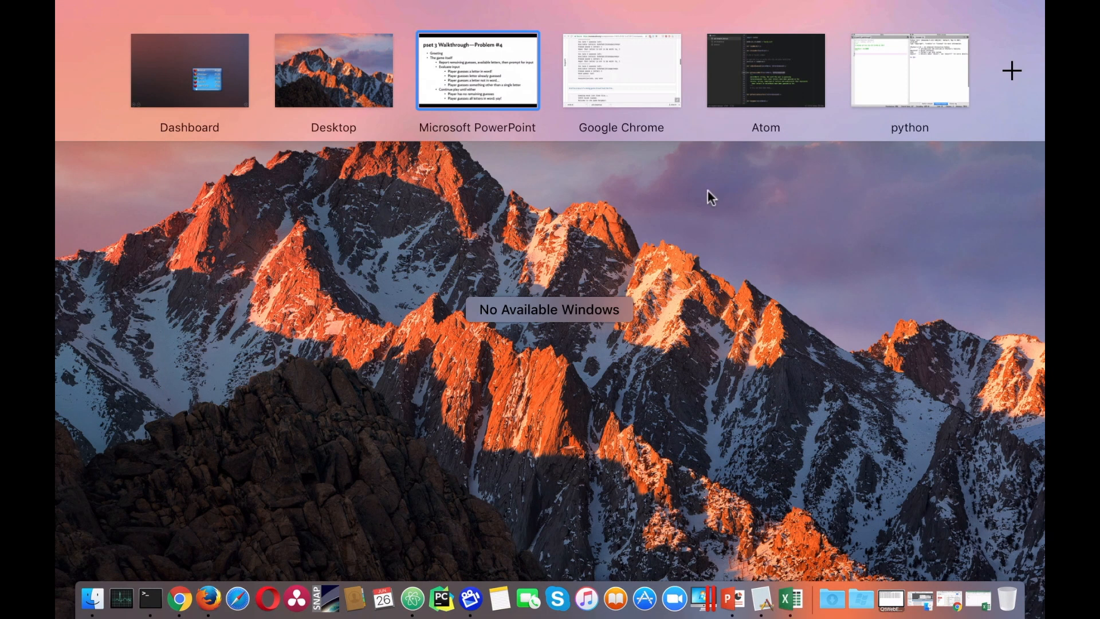
pyautogui.click(620, 70)
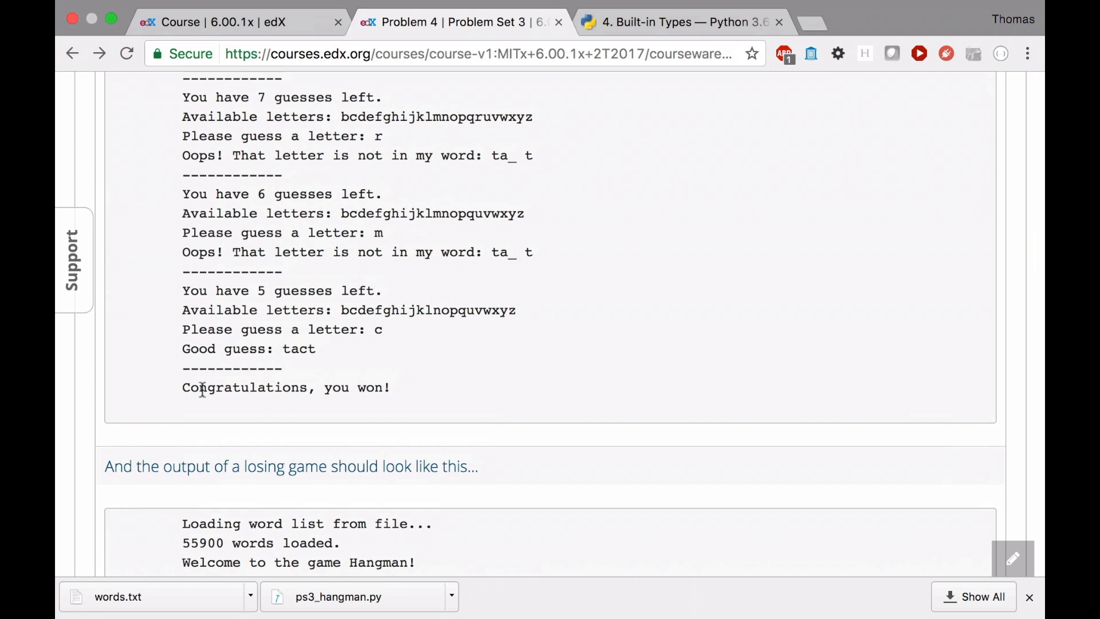